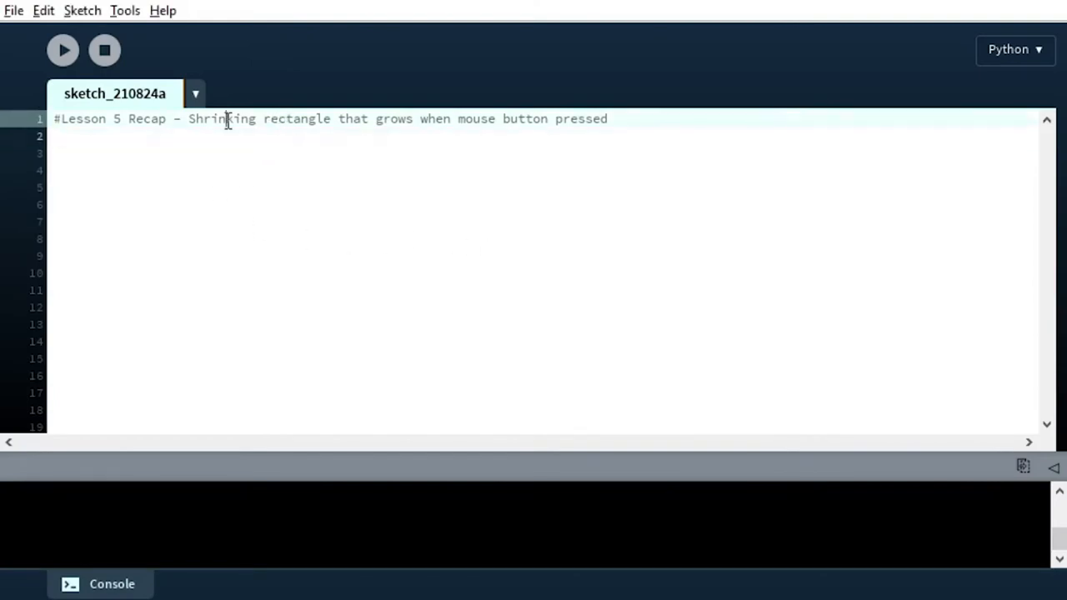
- Begin setup() and declare global rectSize inside it
left_click_drag(188, 118, 413, 119)
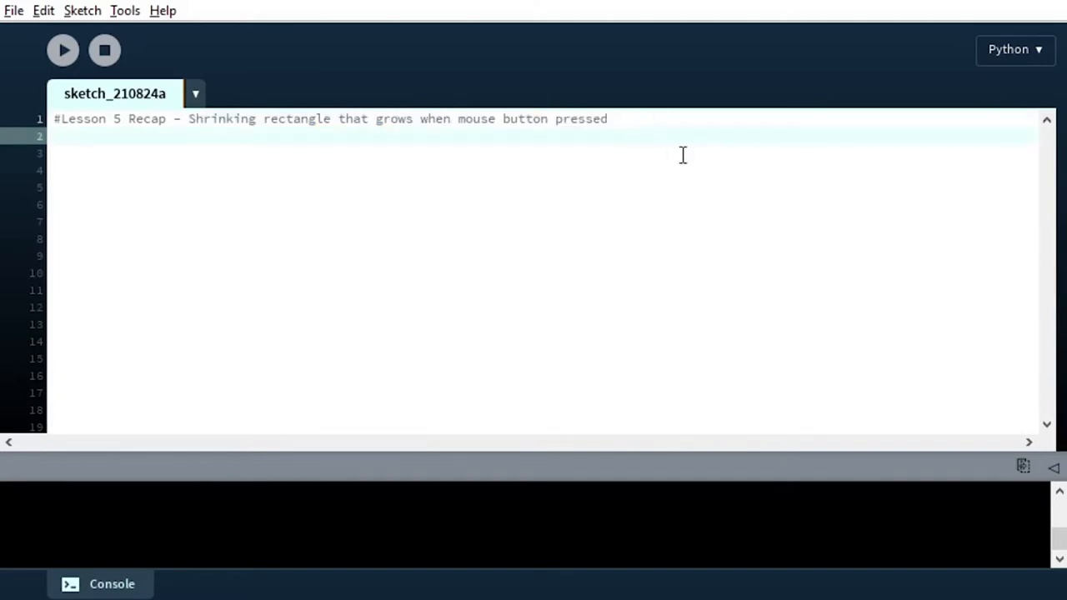
type("def")
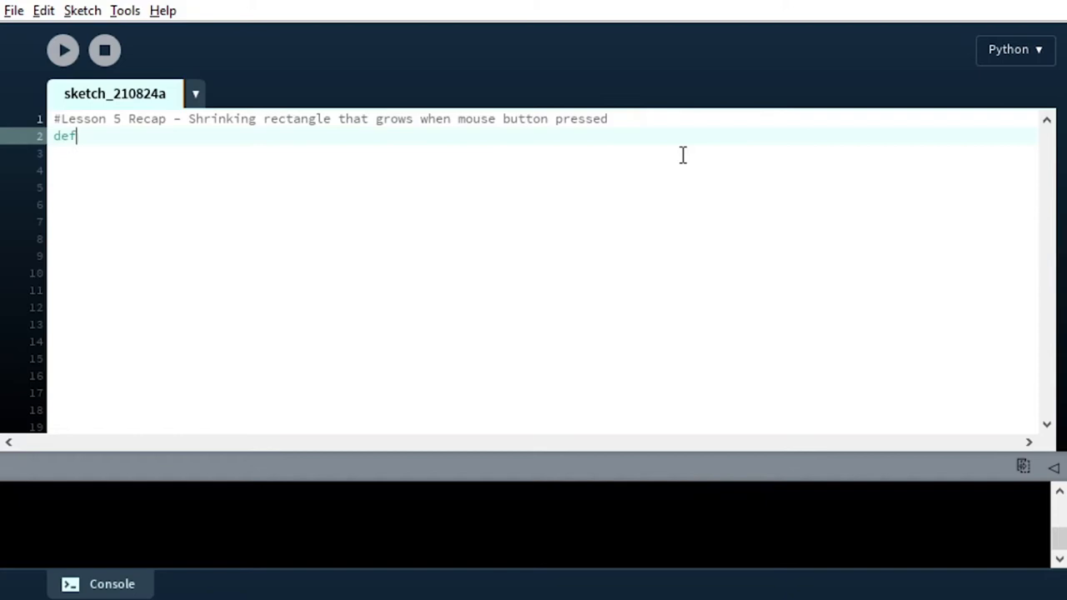
type("setup():")
left_click(541, 153)
type("global")
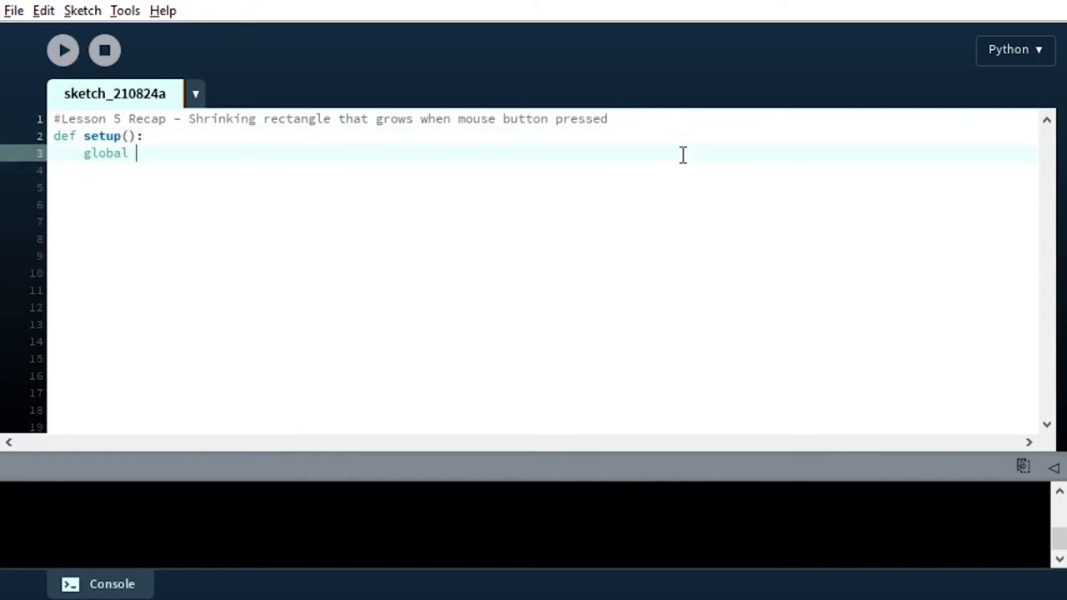
type("rectSize")
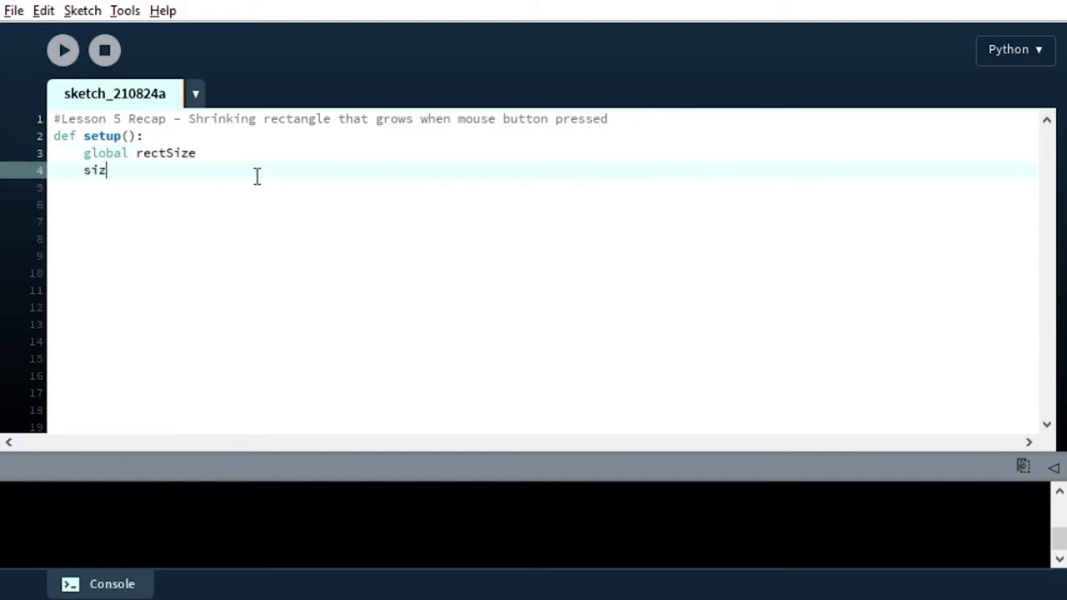
type("e")
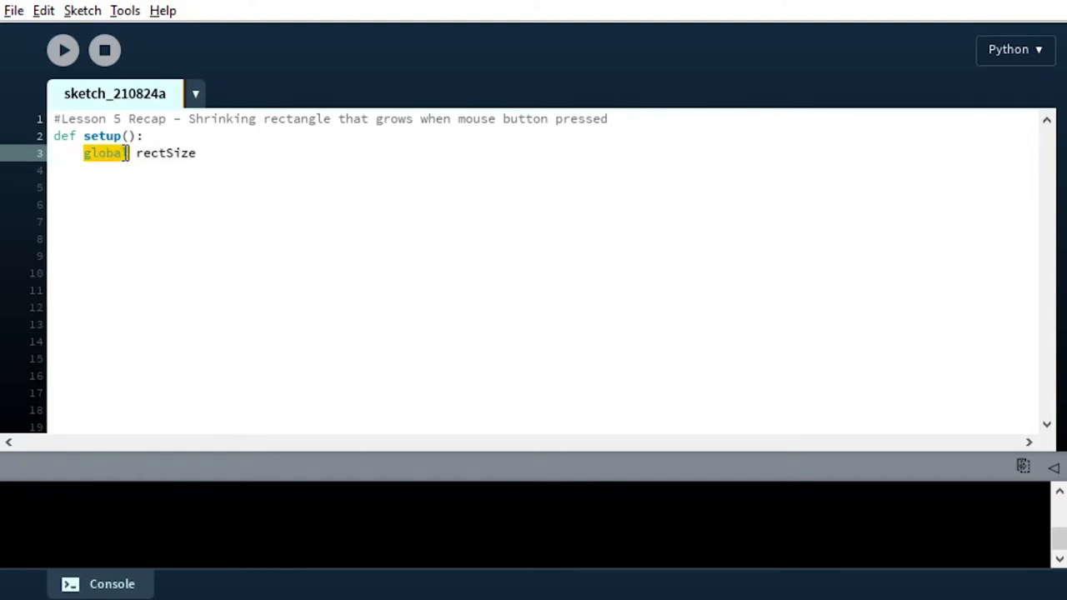
- Set rectSize = 100, a 200 by 200 canvas and background(255) in setup()
left_click(245, 157)
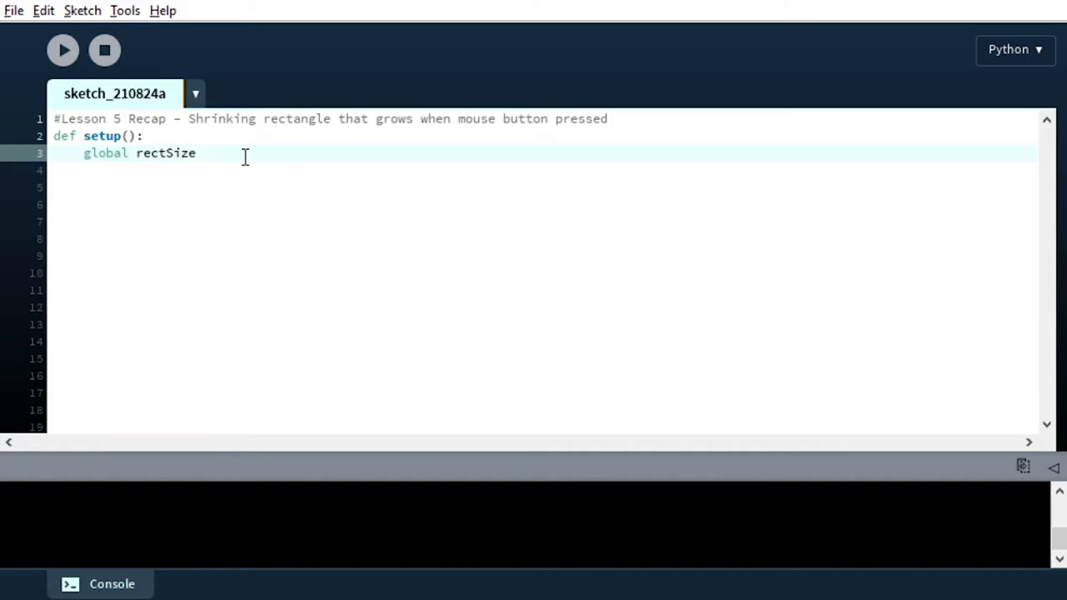
type("rect")
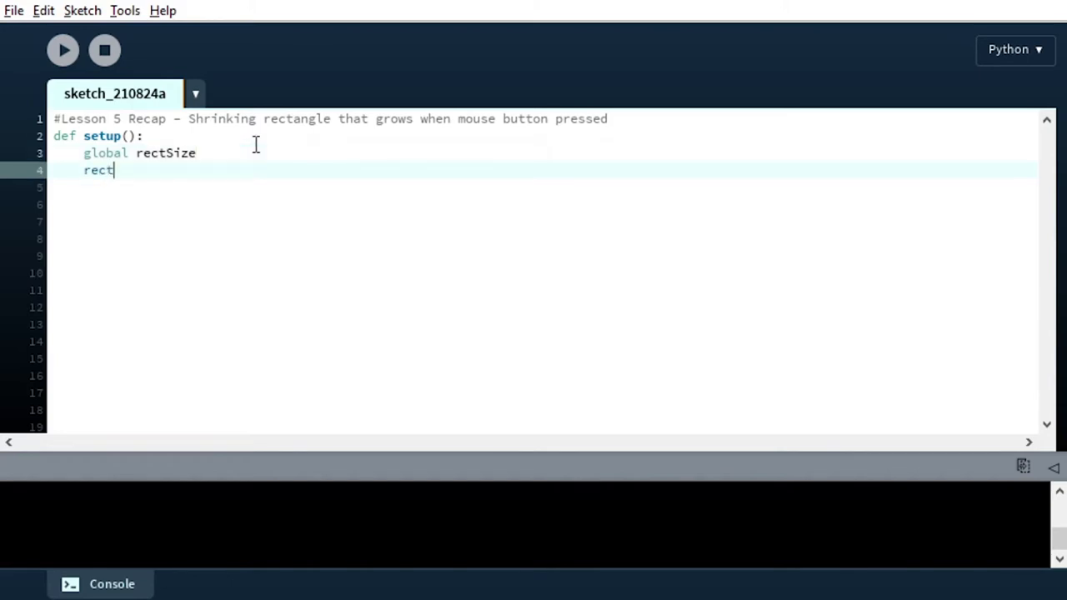
type("Size = 100")
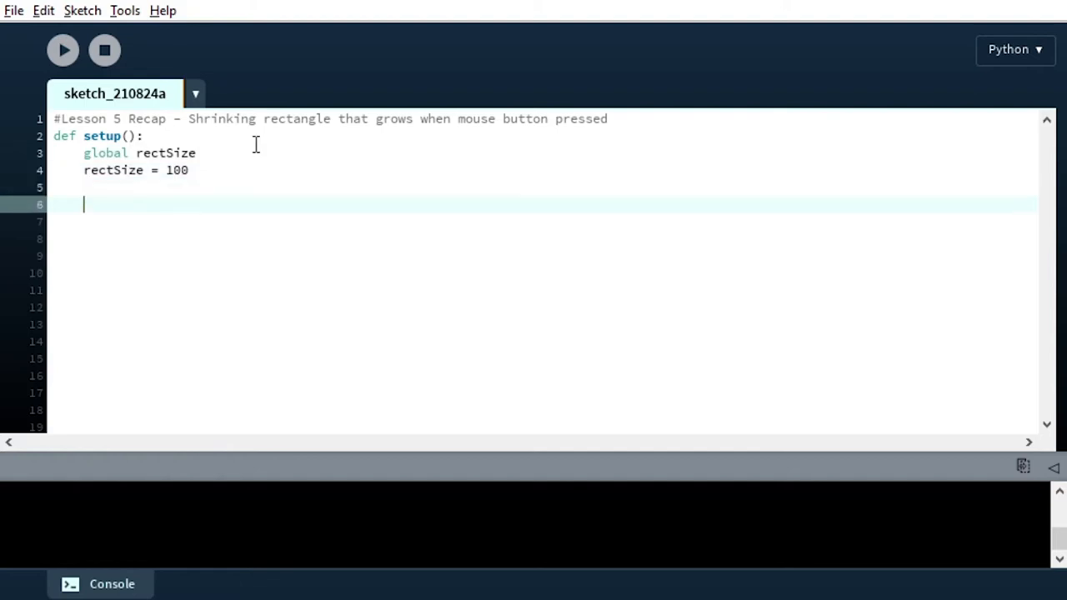
type("size(200")
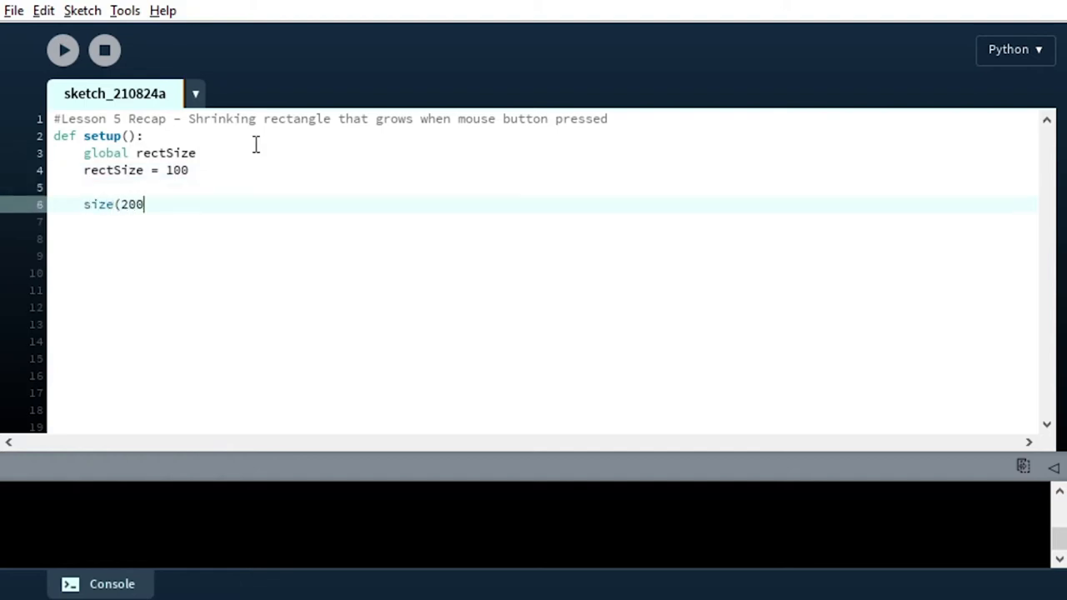
type(", 200")
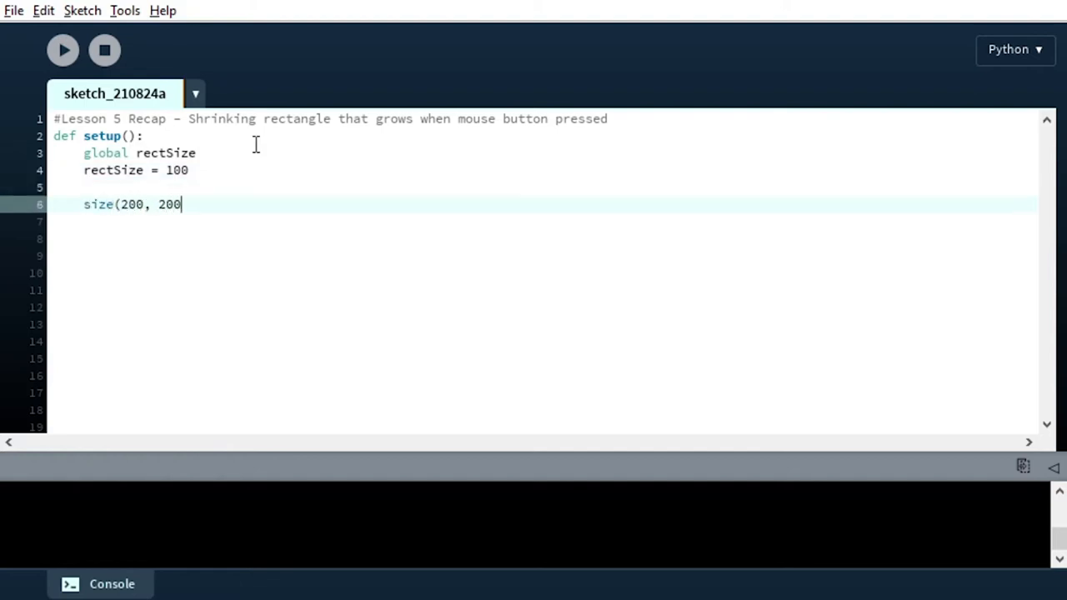
type(")")
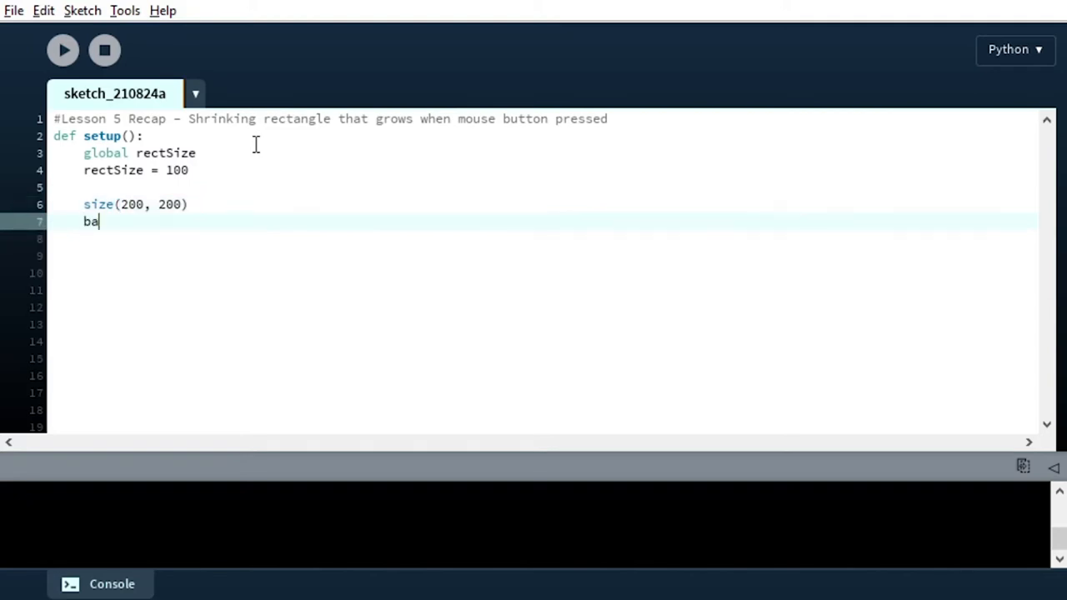
type("ckground(255)")
left_click(541, 255)
type("def")
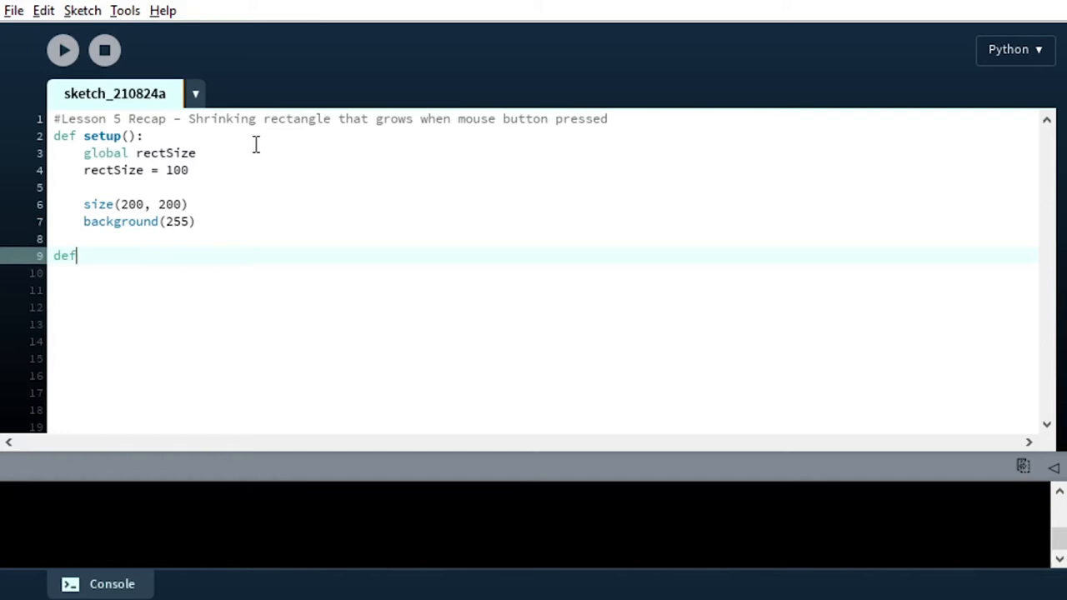
- Begin draw() with background(255) and a global rectSize declaration
type("draw():")
left_click(541, 272)
type("backgr")
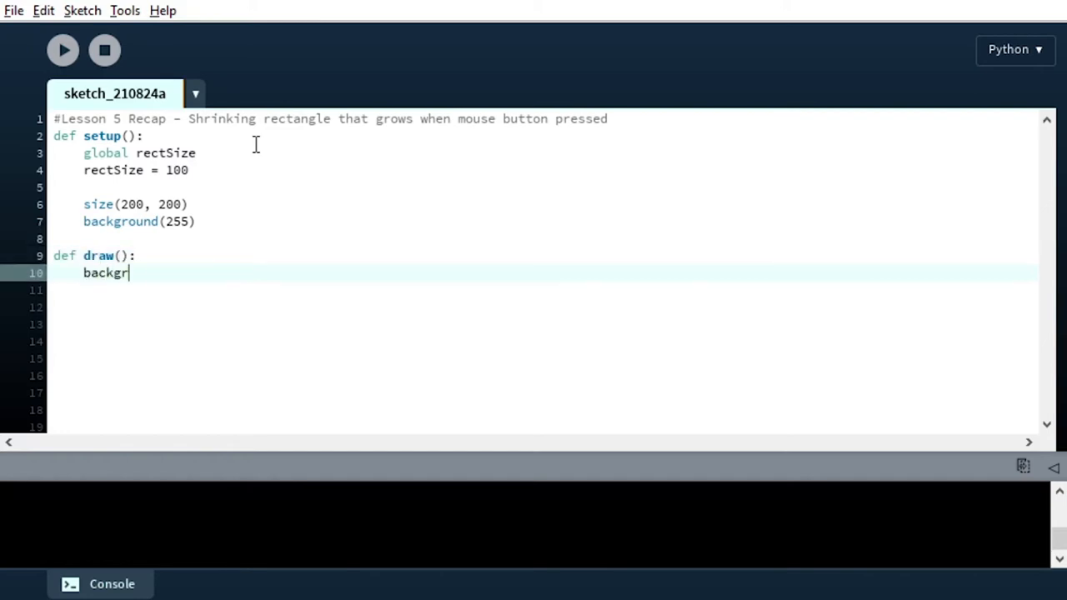
type("ound(255)")
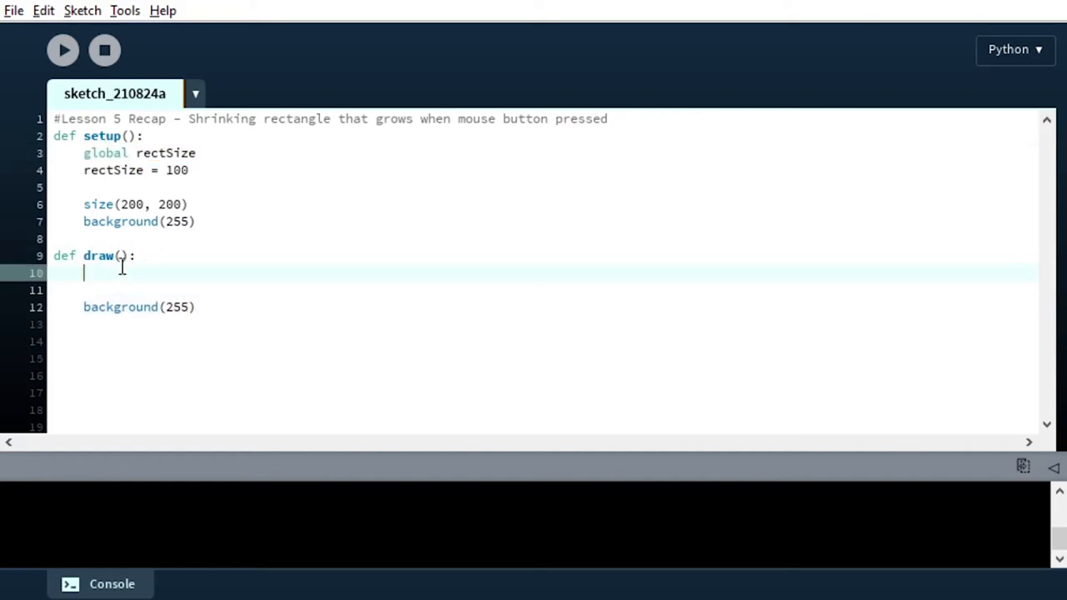
type("global rectSize")
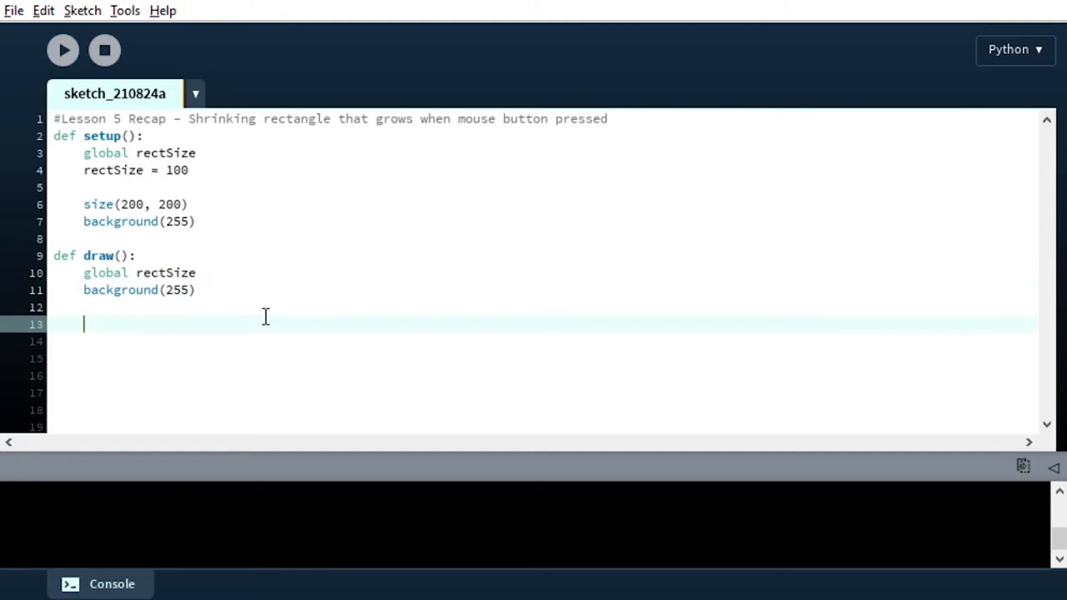
- Add an if mousePressed / else block that adds or subtracts 1 from rectSize
type("if")
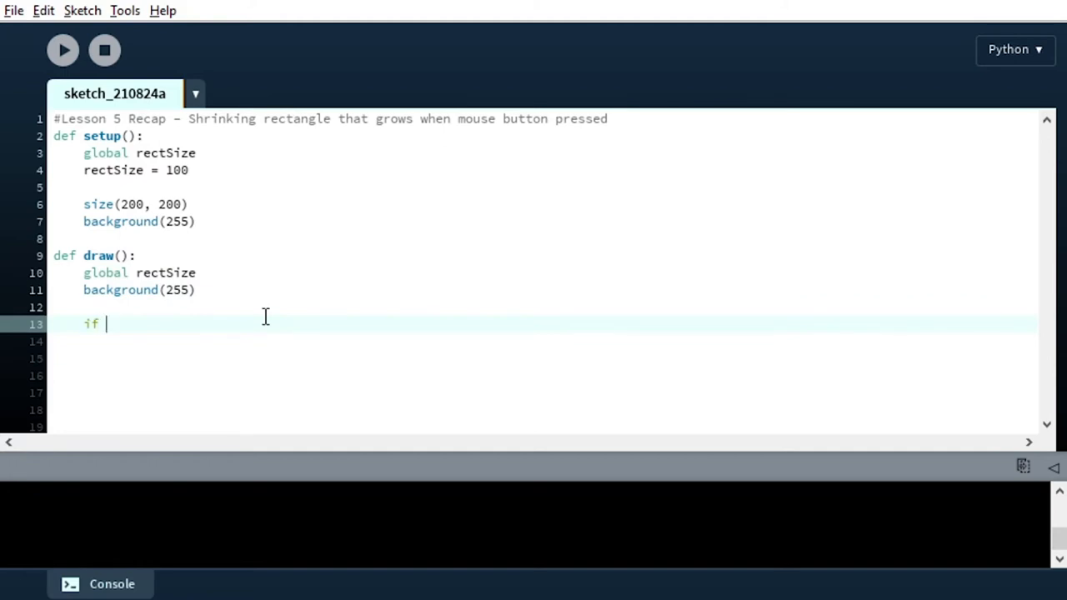
type("mouse")
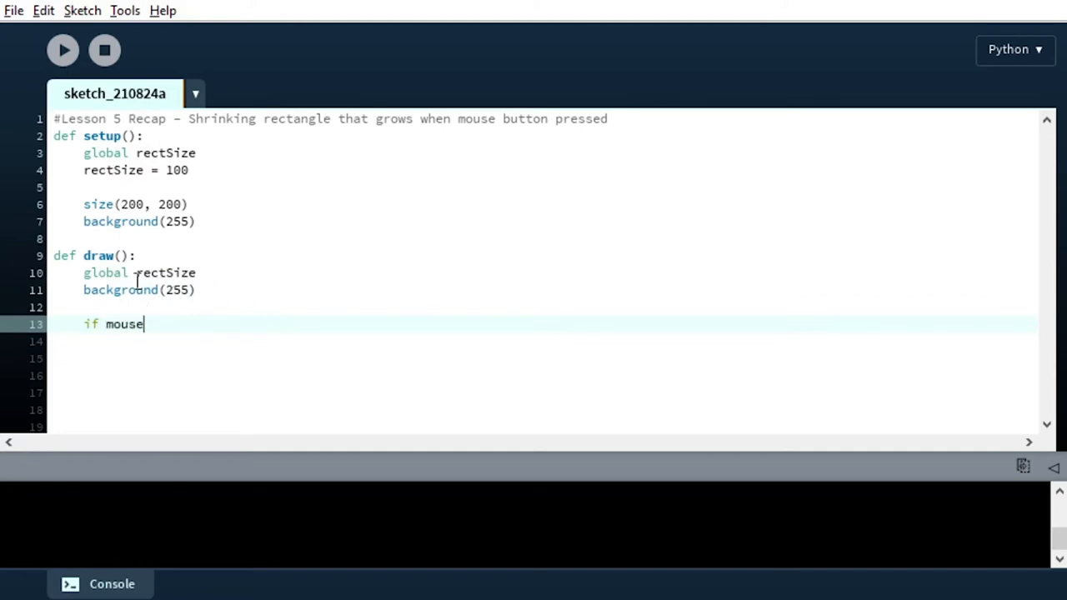
type("Pressed:")
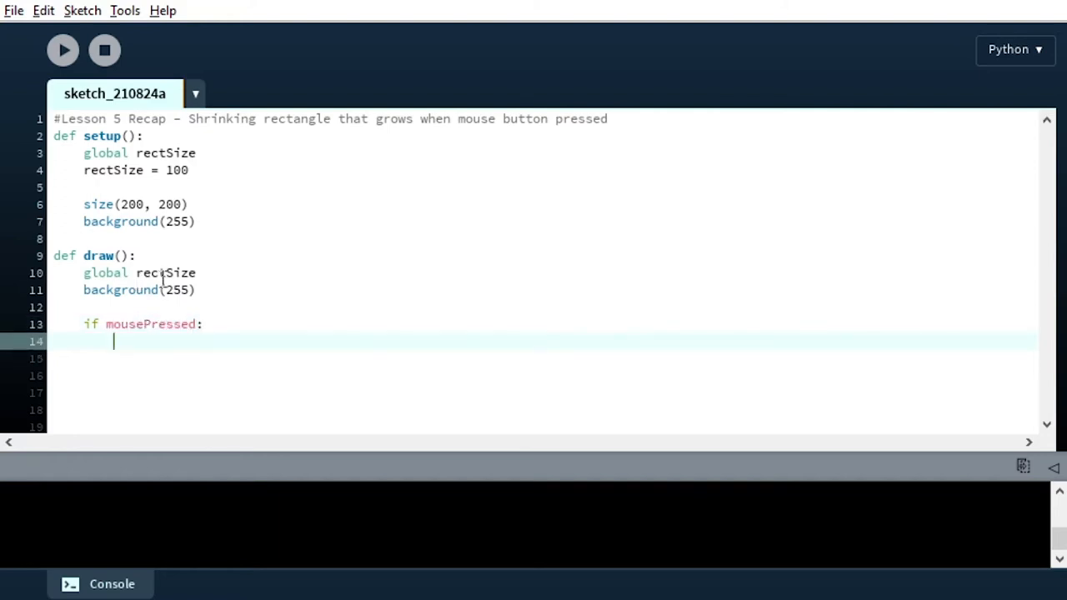
type("rectSize =")
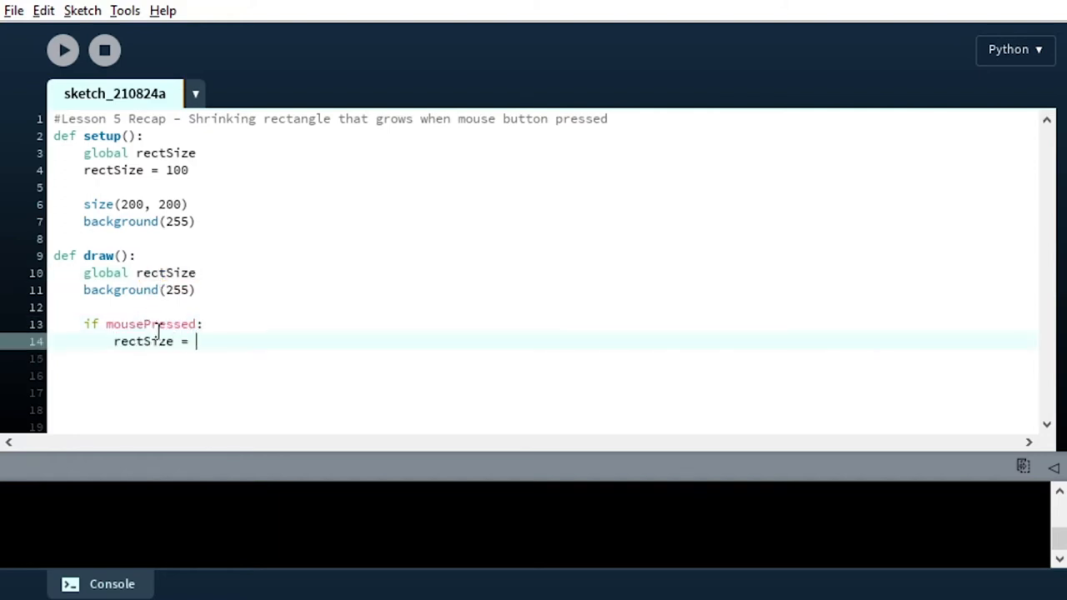
type("rectSize + 1")
left_click(543, 359)
type("else:")
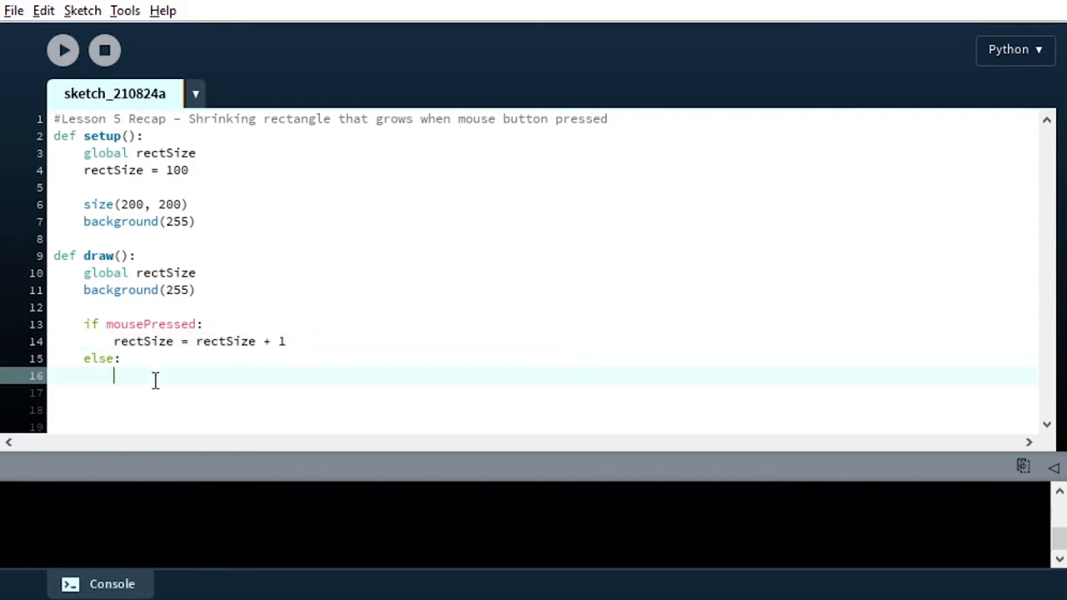
type("rectSize = rectSize - 1")
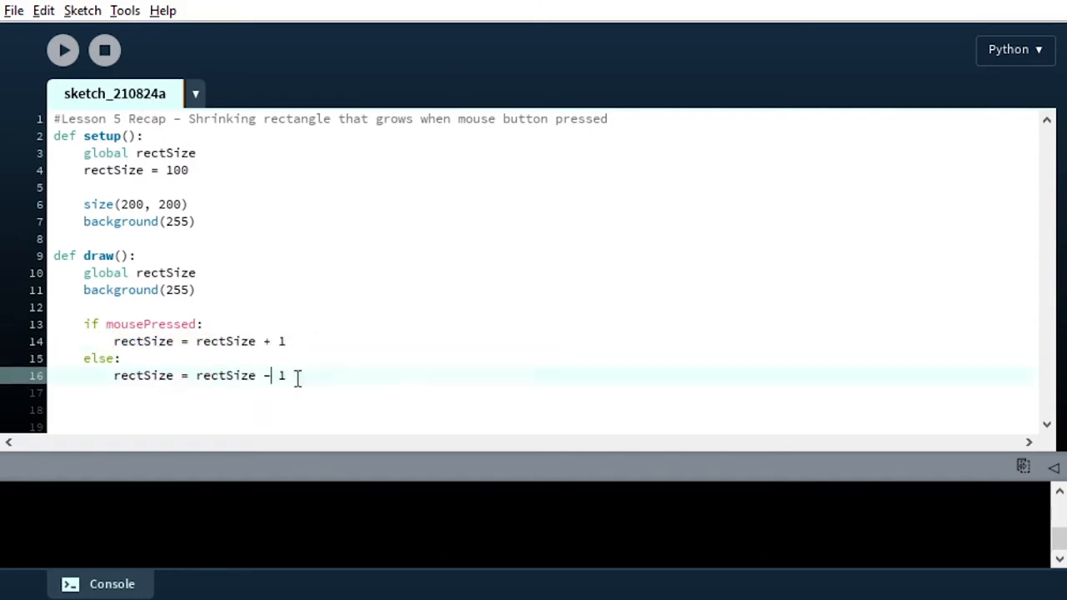
- Start a rectMode word in draw, then add rectMode(CENTER) to setup() after rectSize = 100
type("\\\\")
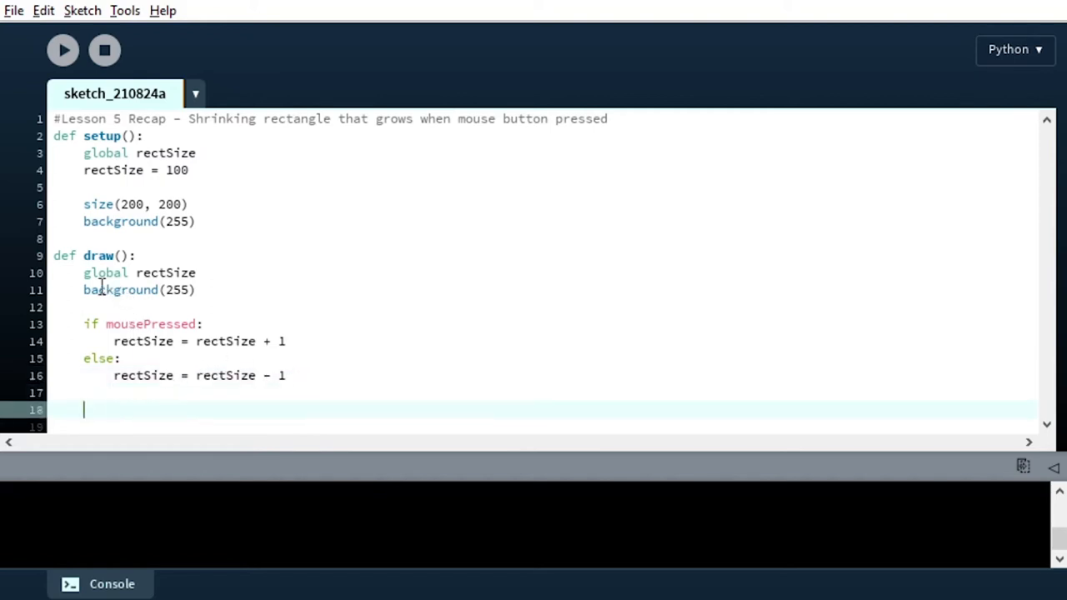
type("rec")
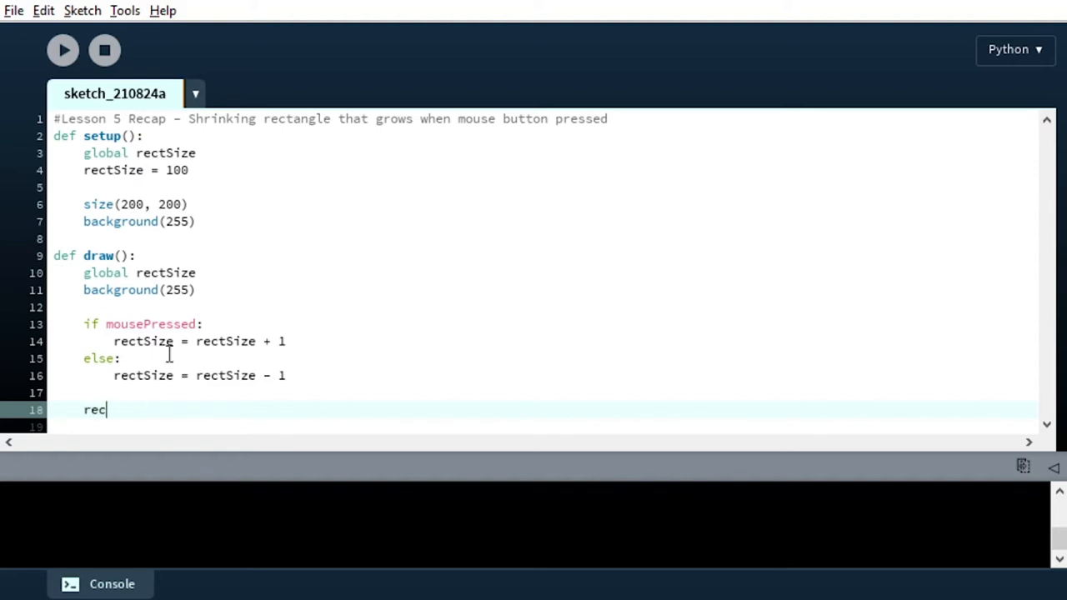
type("tMode")
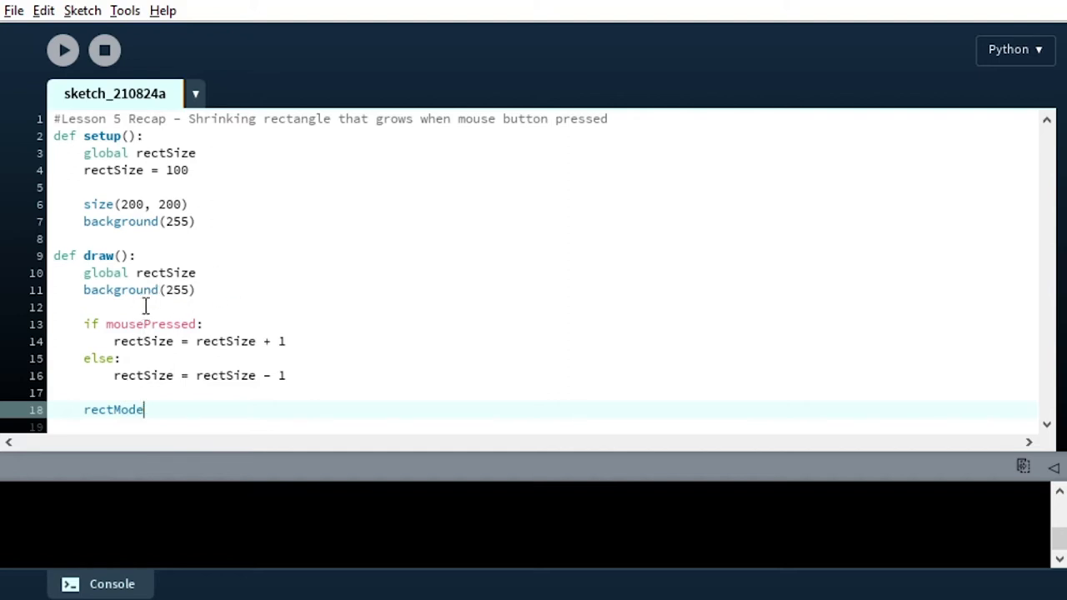
mouse_move(163, 385)
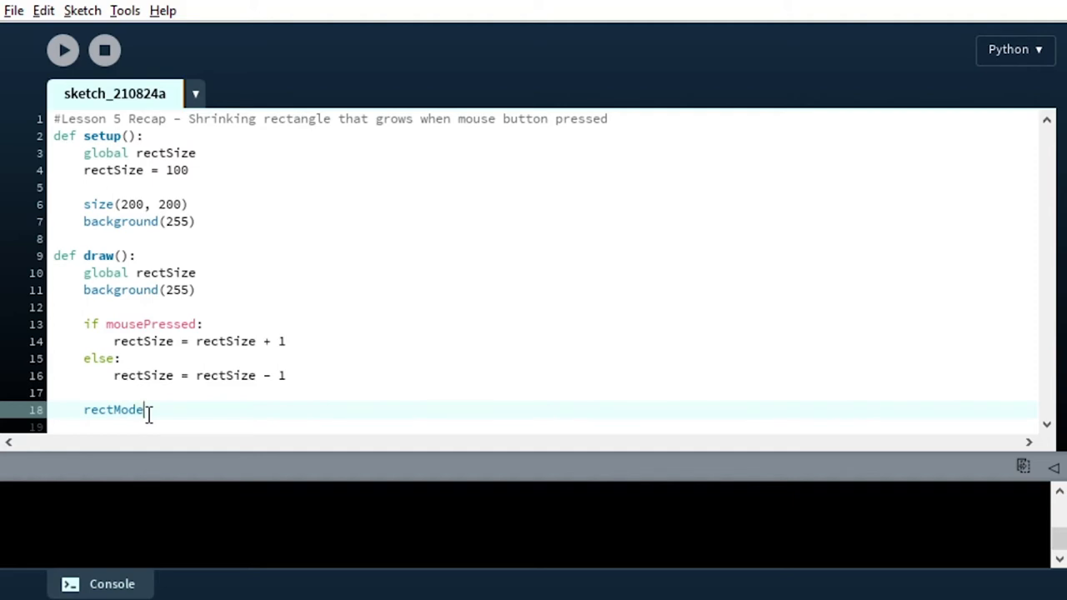
double_click(113, 410)
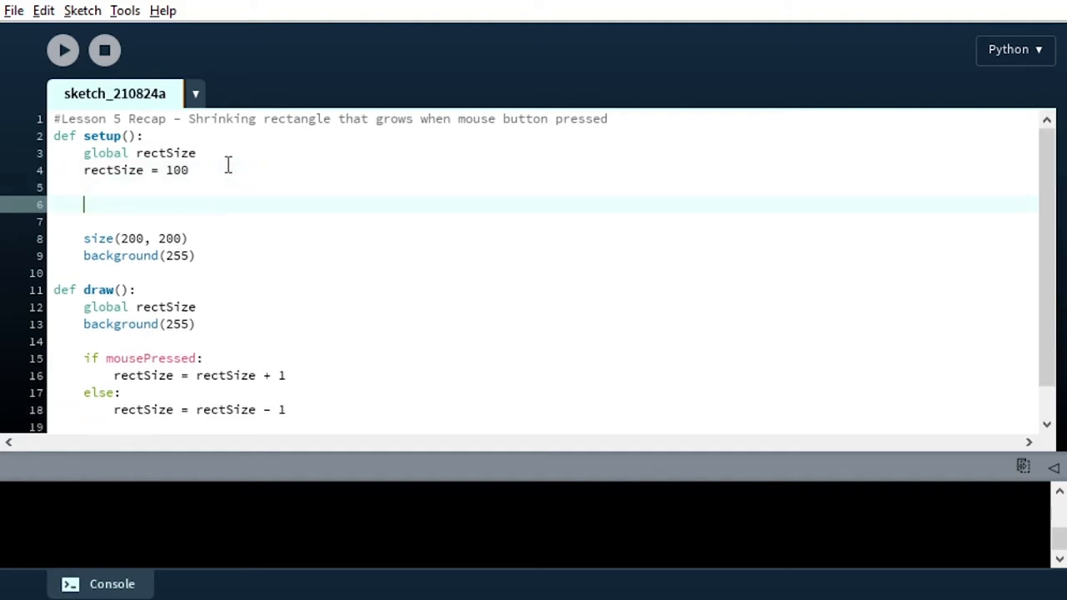
type("rectMode9C")
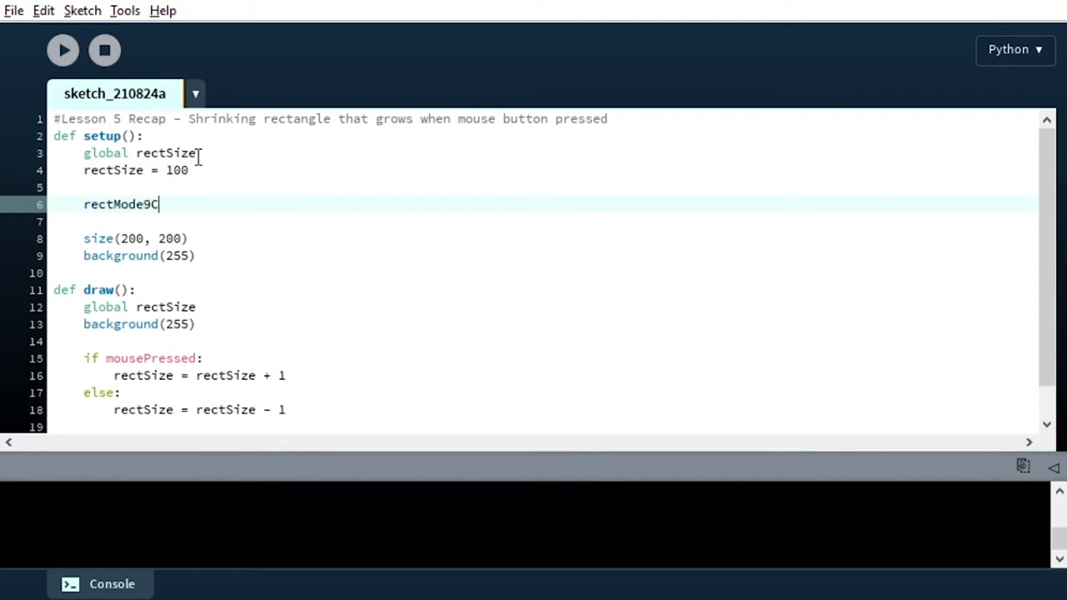
type("ENTER)")
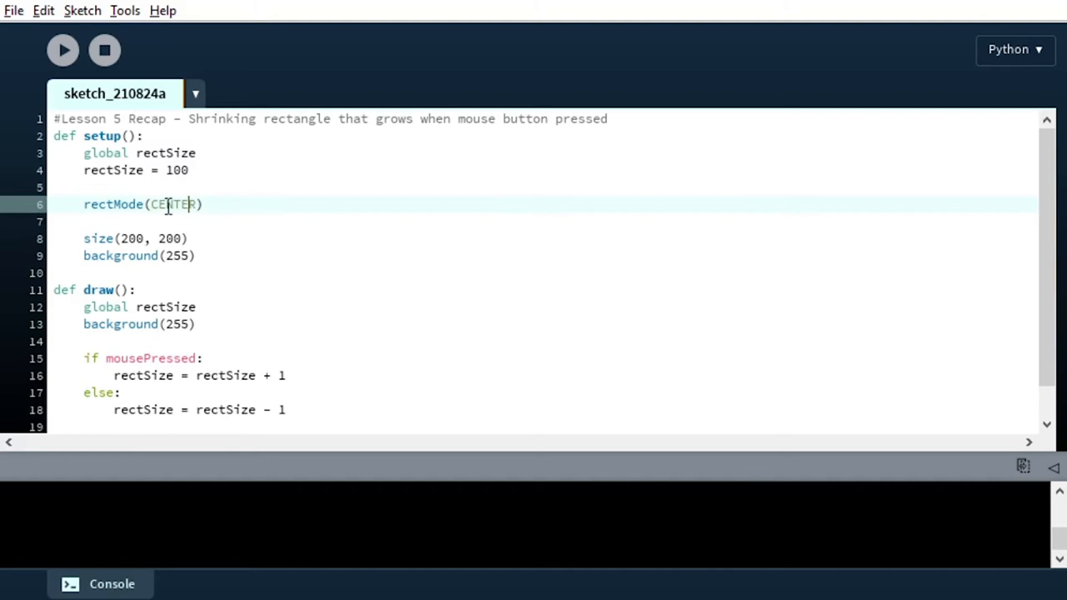
- Replace the leftover word at the end of draw() with the start of a rect( call
type("rectMode")
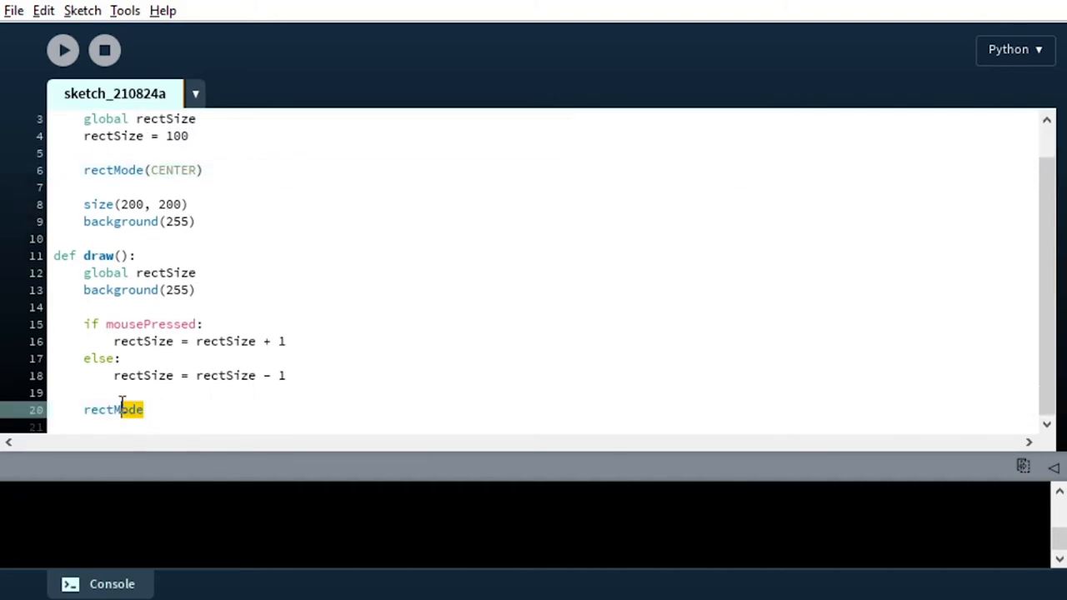
type("rect(")
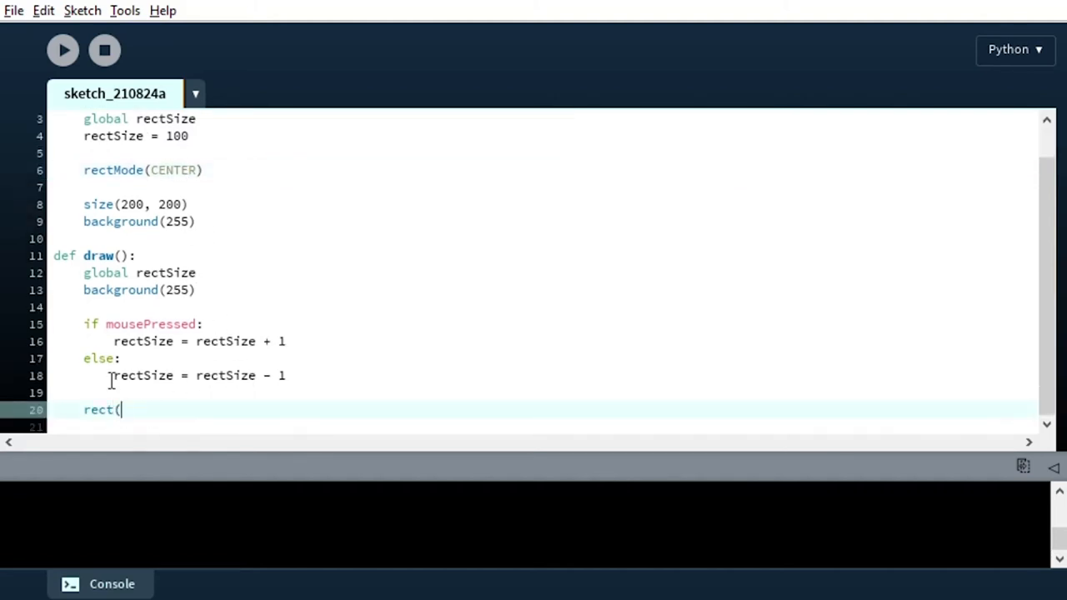
- Complete the call as rect(100, 100, rectSize, rectSize)
type("1")
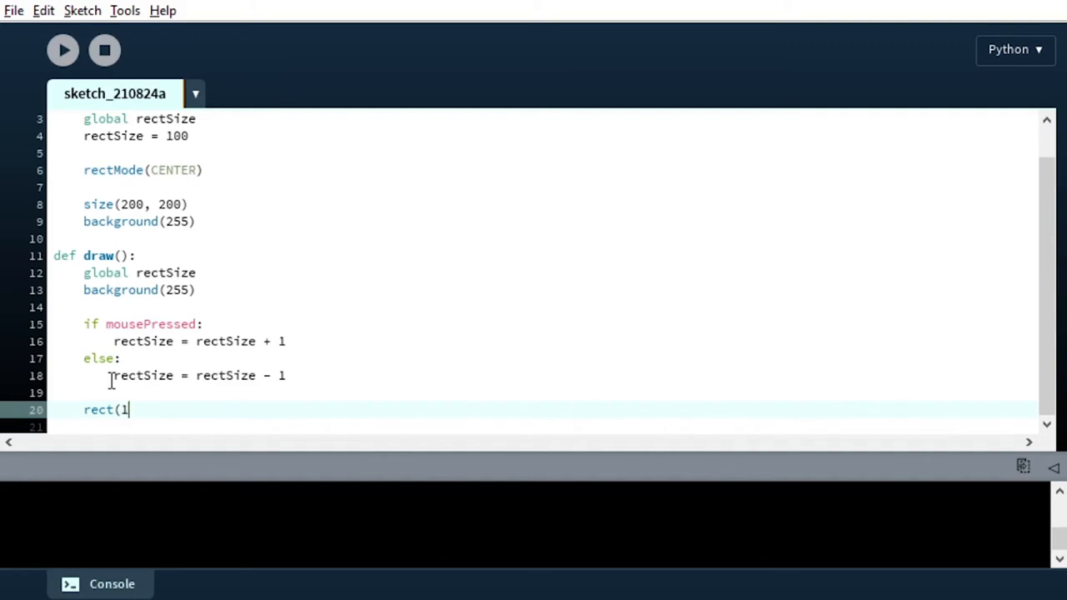
type("00, 100,")
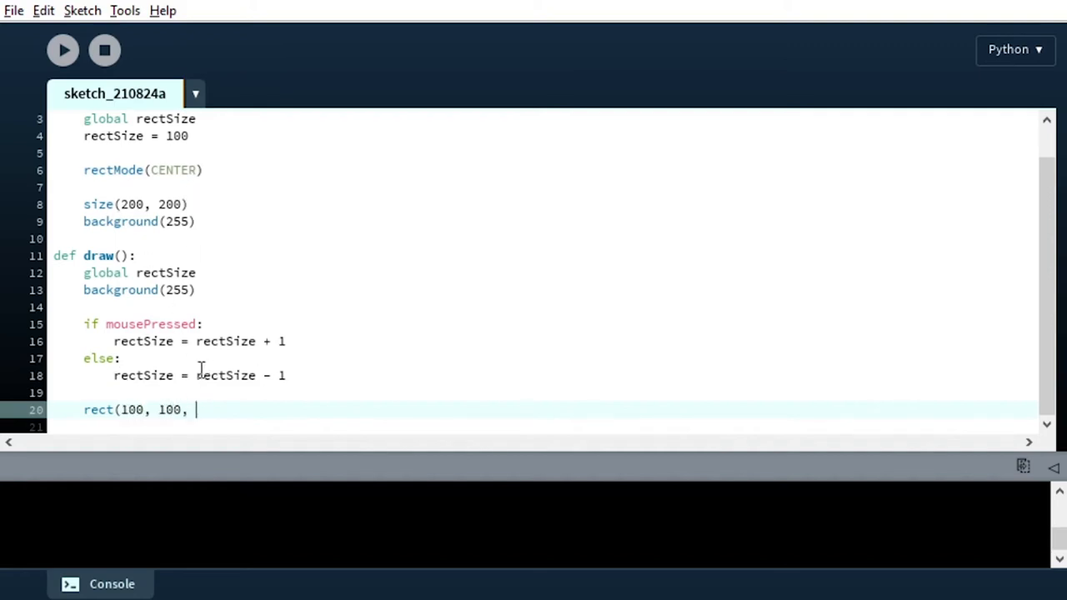
type("rectSize, r")
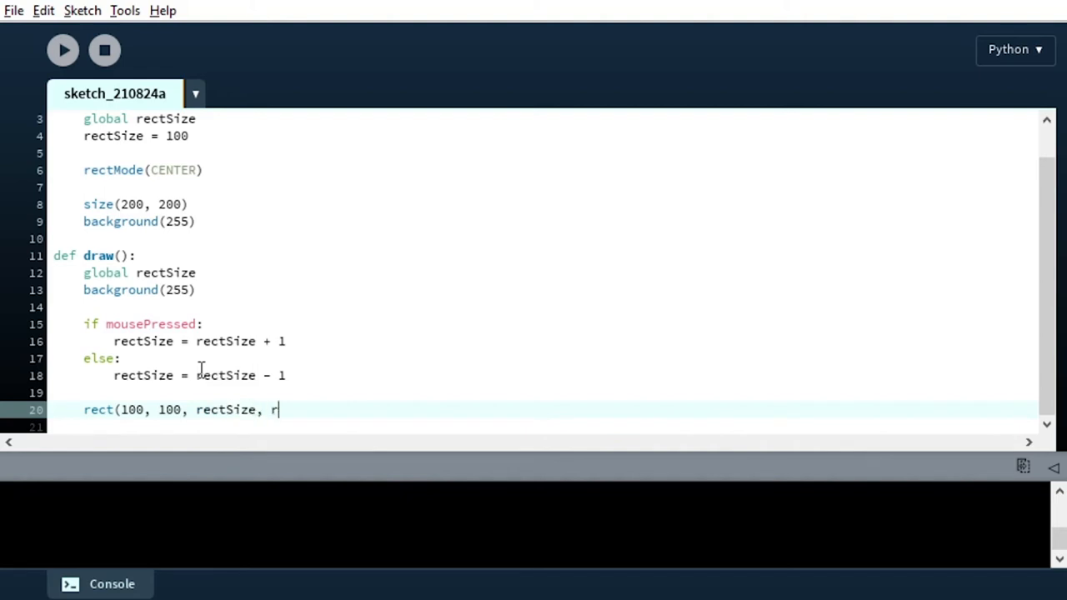
type("ectSize)")
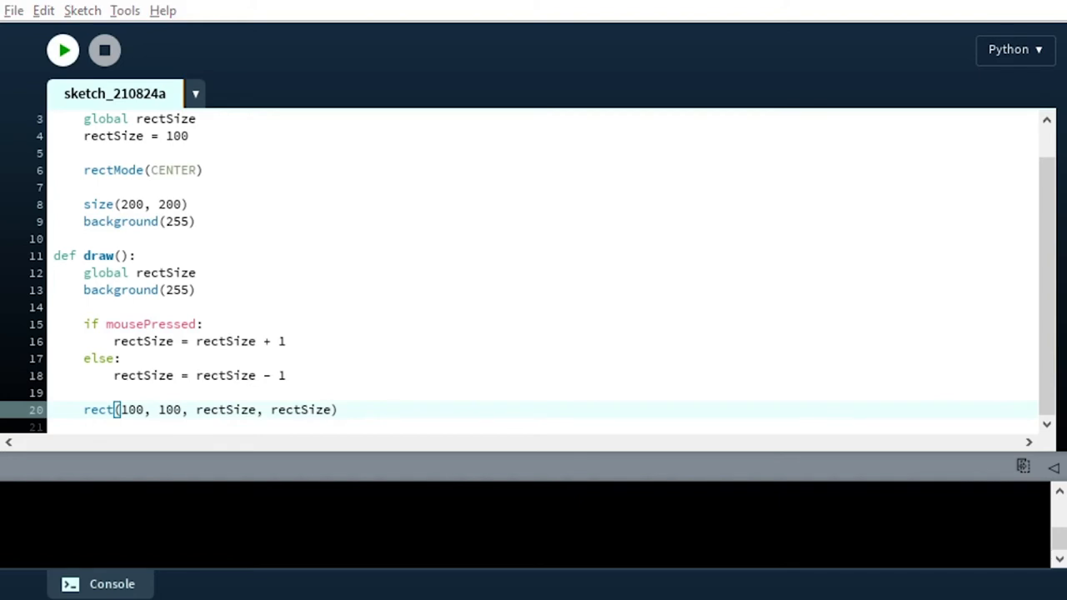
left_click(64, 50)
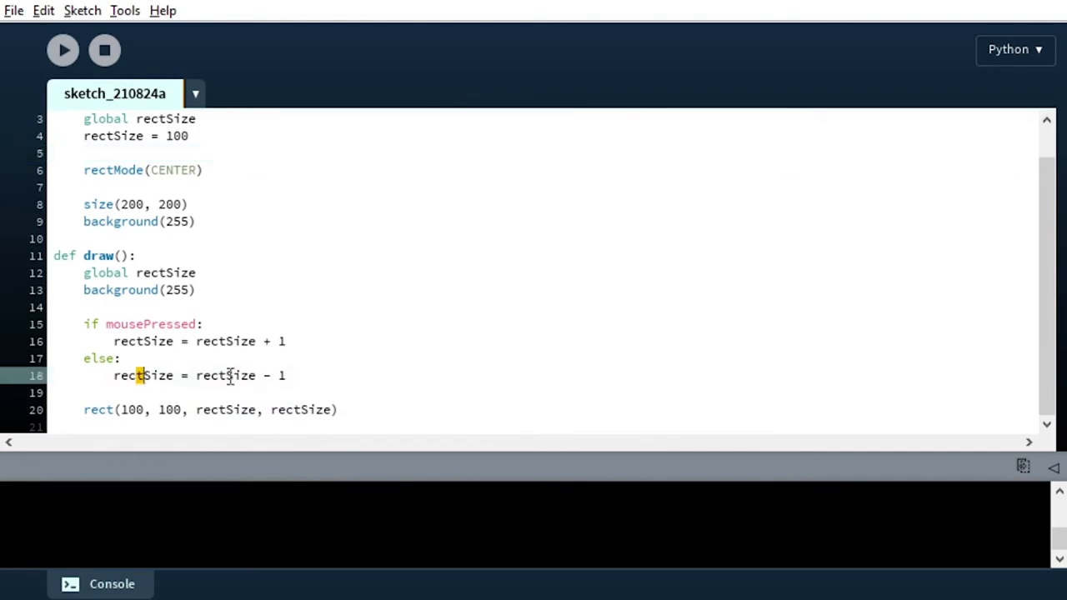
left_click(286, 375)
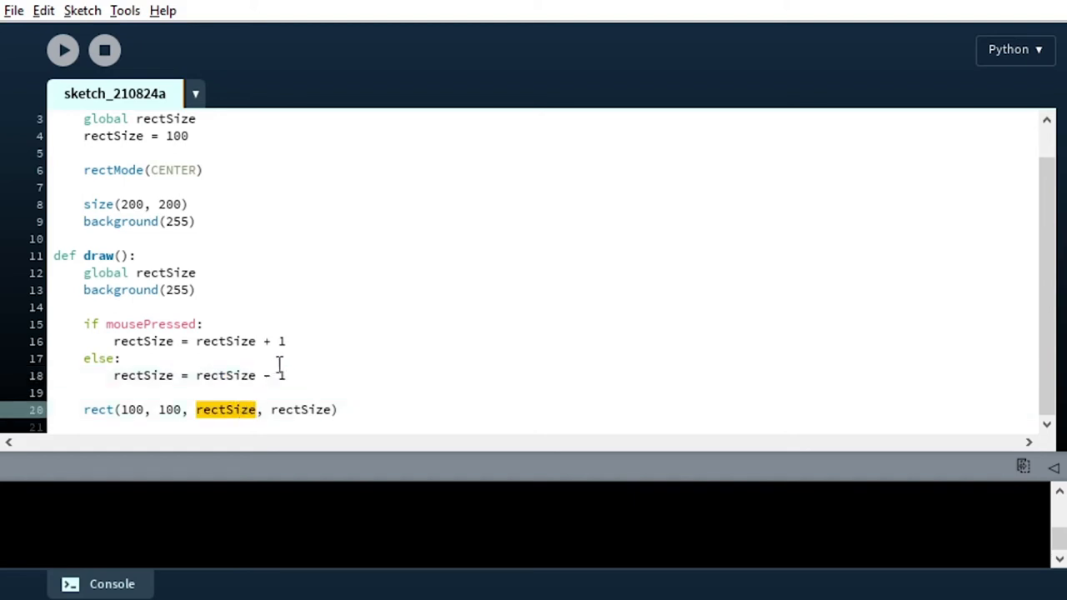
left_click(280, 375)
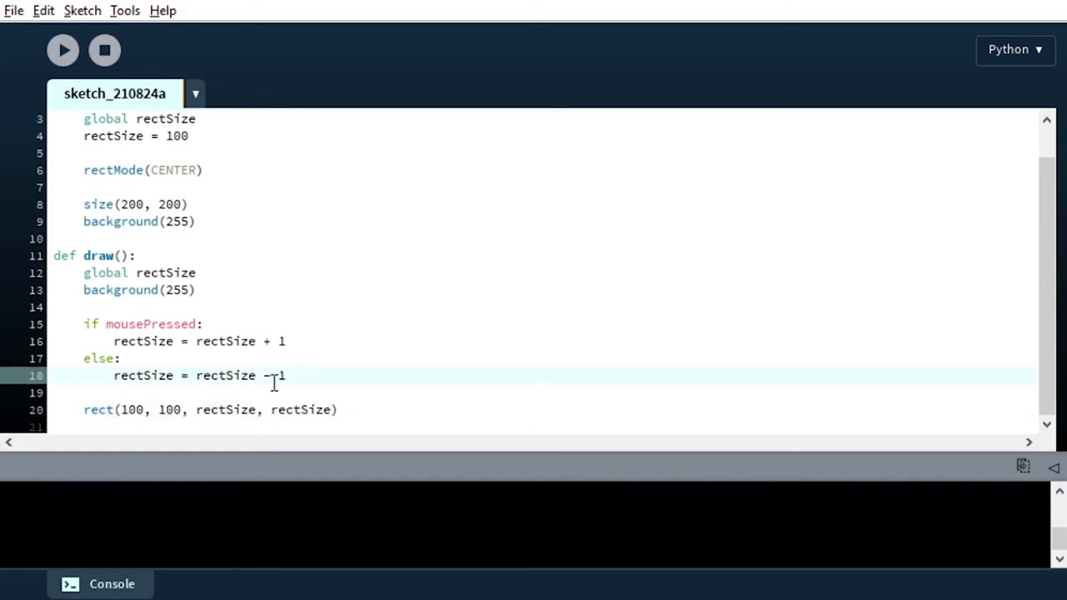
- Wrap the shrink line in 'if rectSize > 0:'
double_click(225, 410)
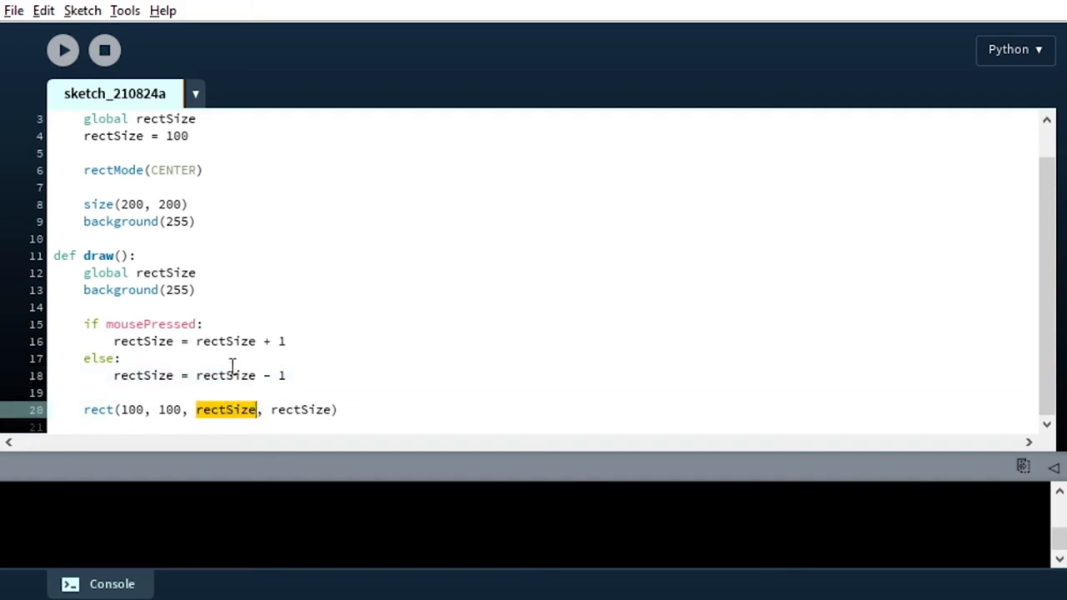
type("if")
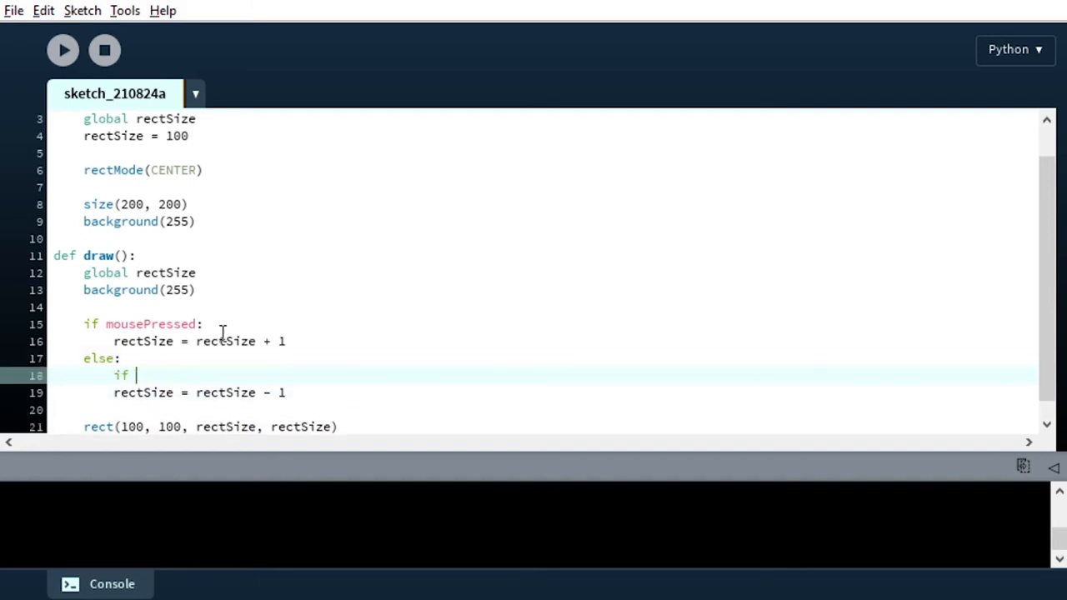
type("rectSize")
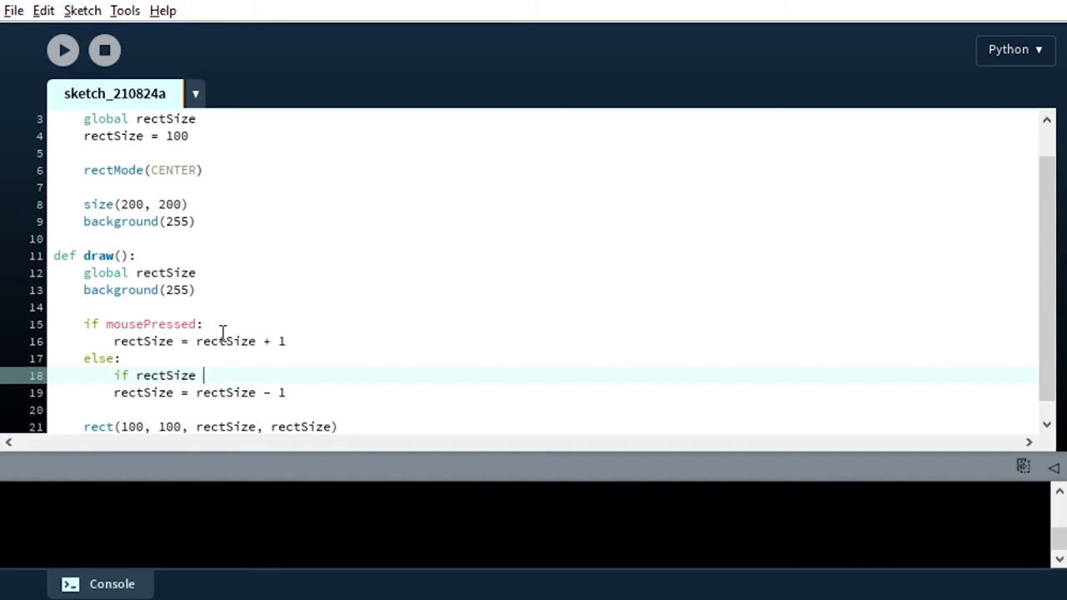
type(">")
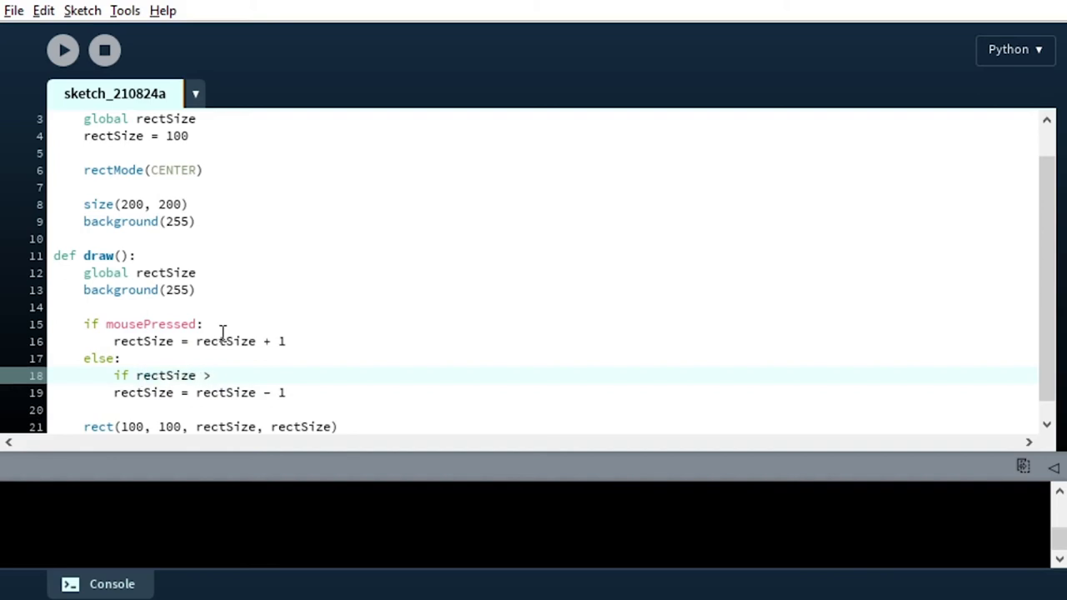
type("0:")
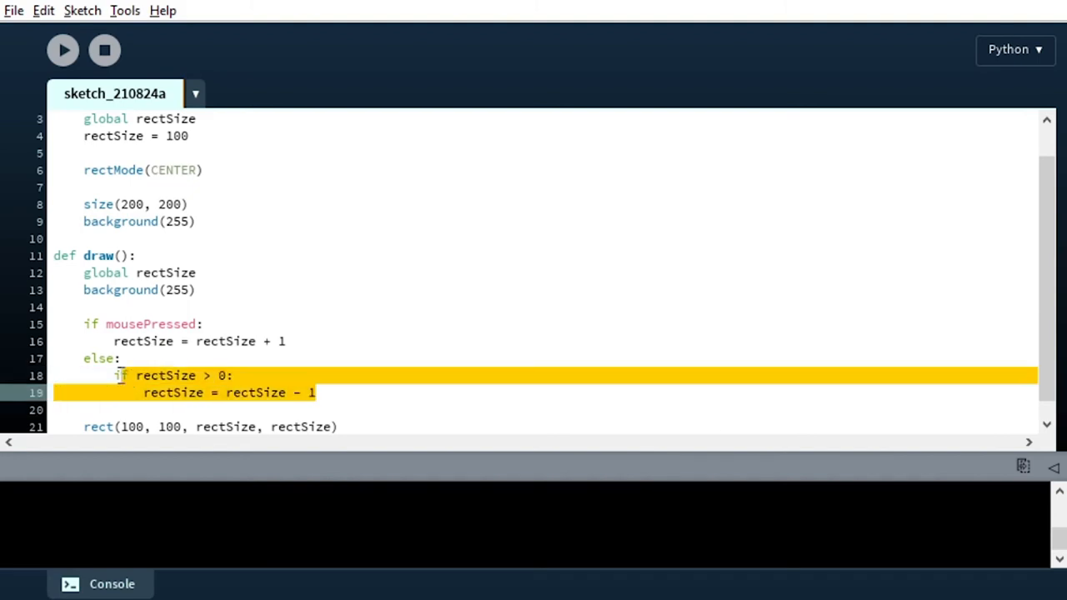
- Wrap the grow line in 'if rectSize < 200:' and run the sketch
type("if")
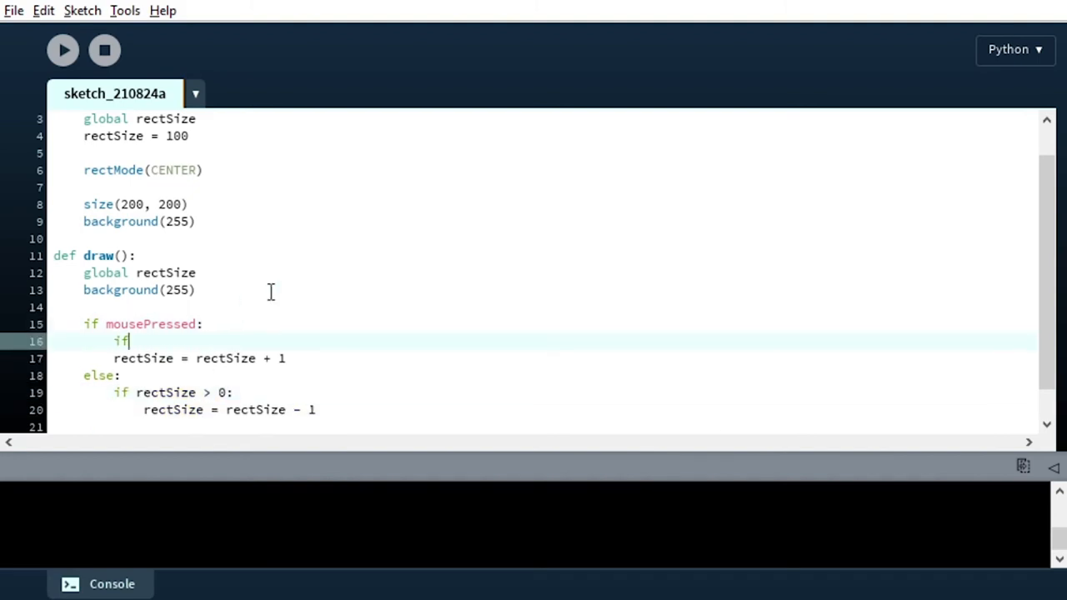
type("rectS")
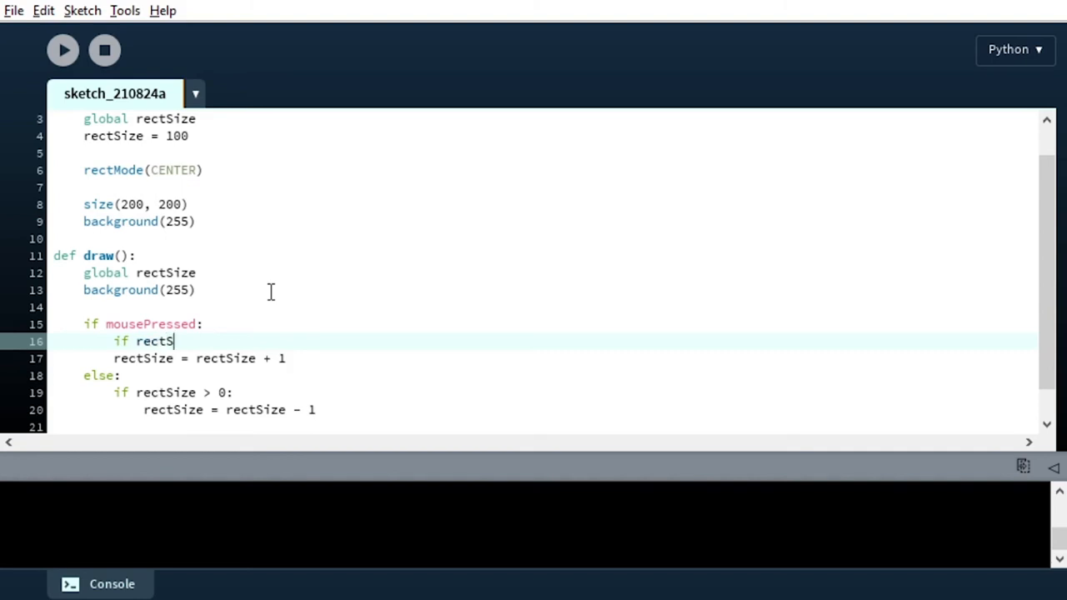
type("ize < 2")
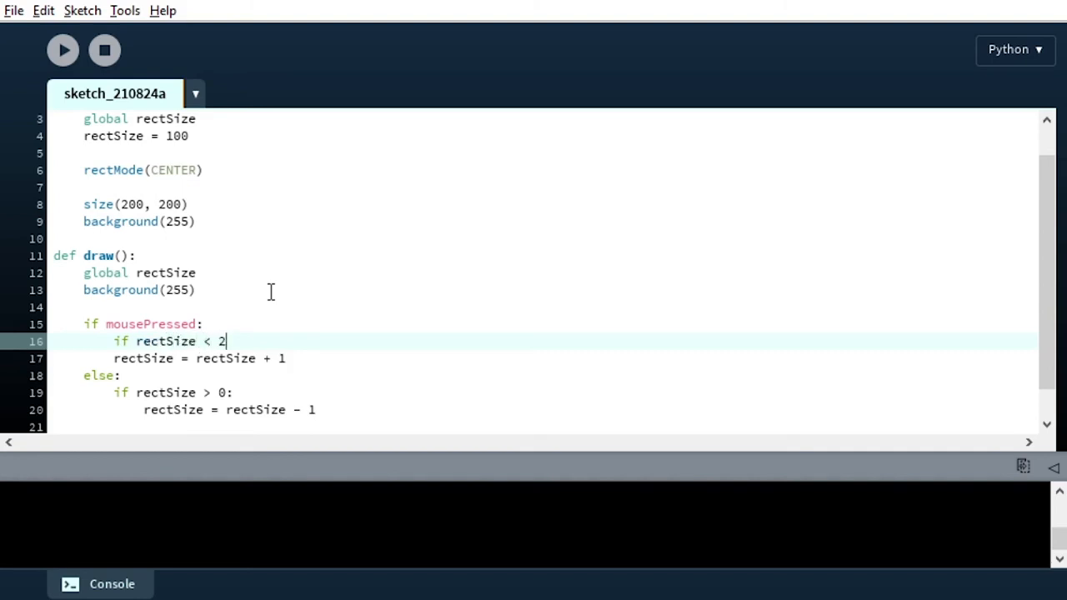
type("00:")
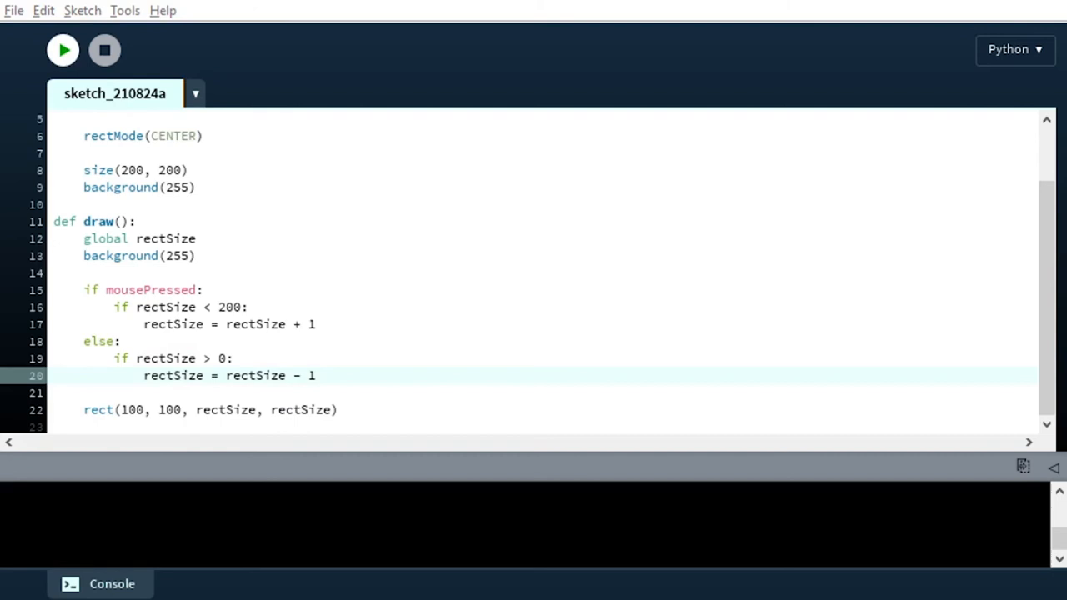
left_click(63, 50)
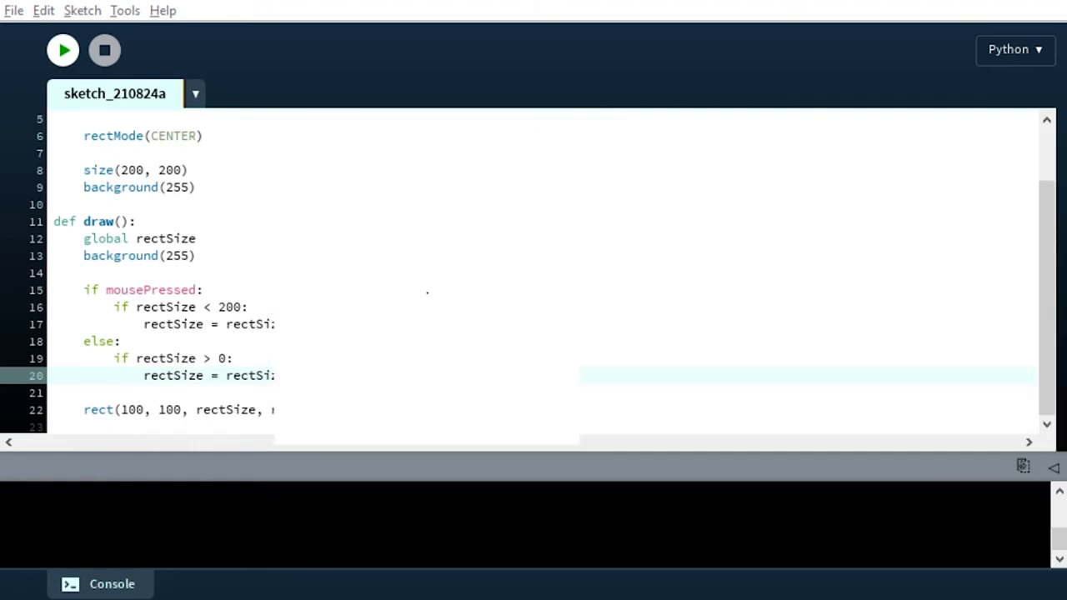
left_click(64, 50)
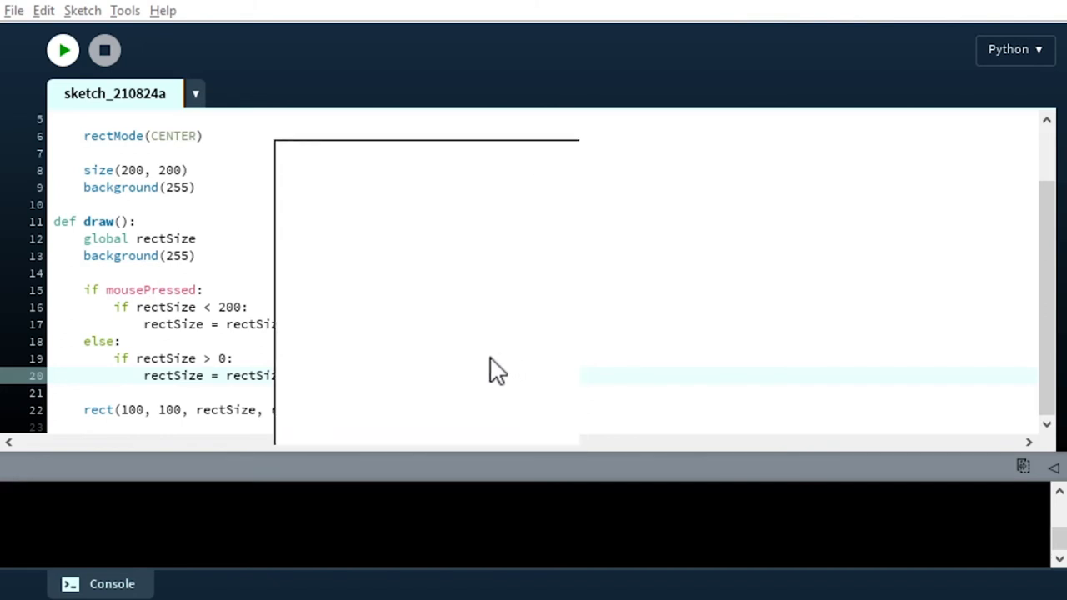
mouse_move(350, 283)
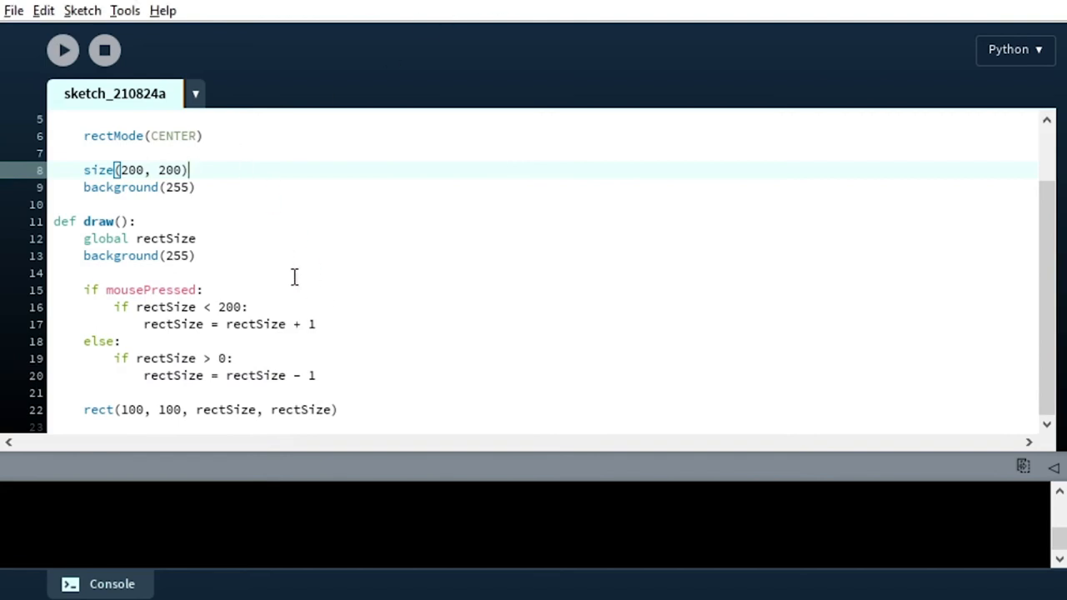
mouse_move(143, 323)
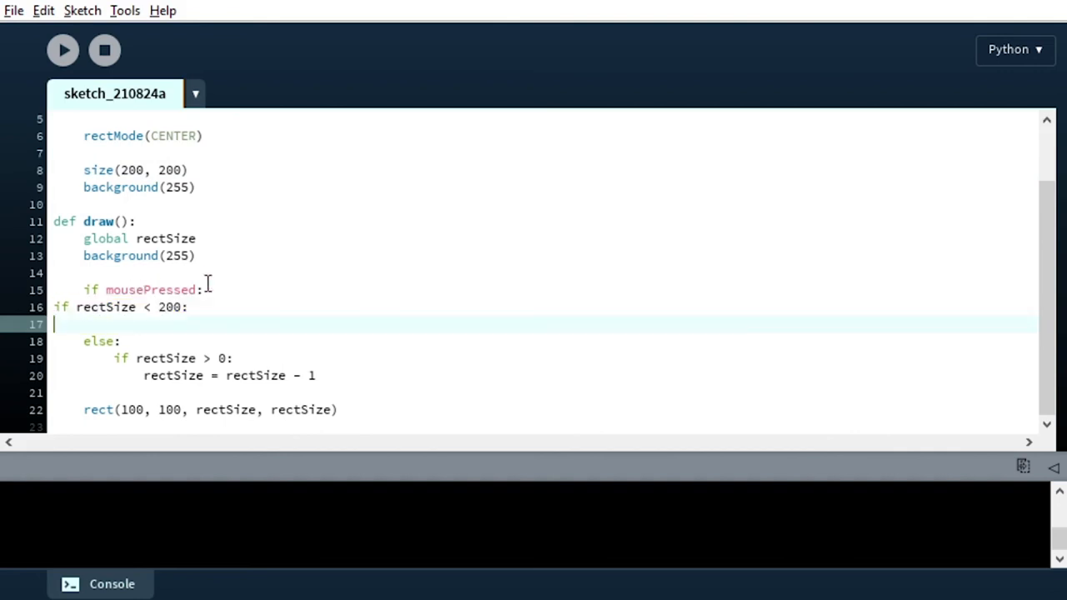
- Restore the grow line as a plain rectSize = rectSize + 1 without the size check
type("rectSize = rectSize + 1")
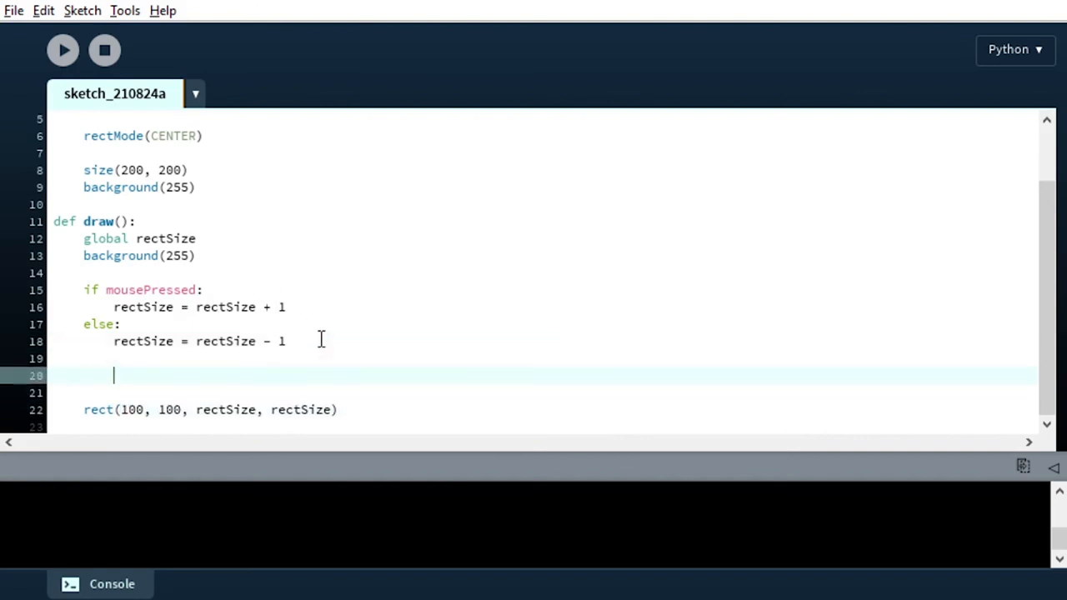
- Write rectSize = constrain(rectSize, 0, 200) on the blank line before rect()
type("rectSize = constra")
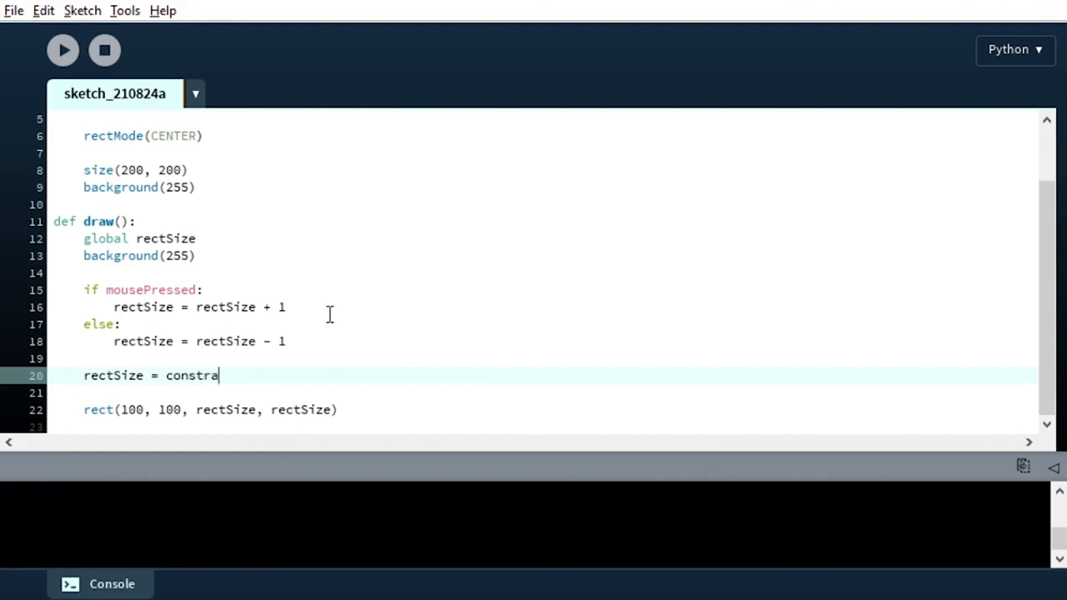
type("in(re")
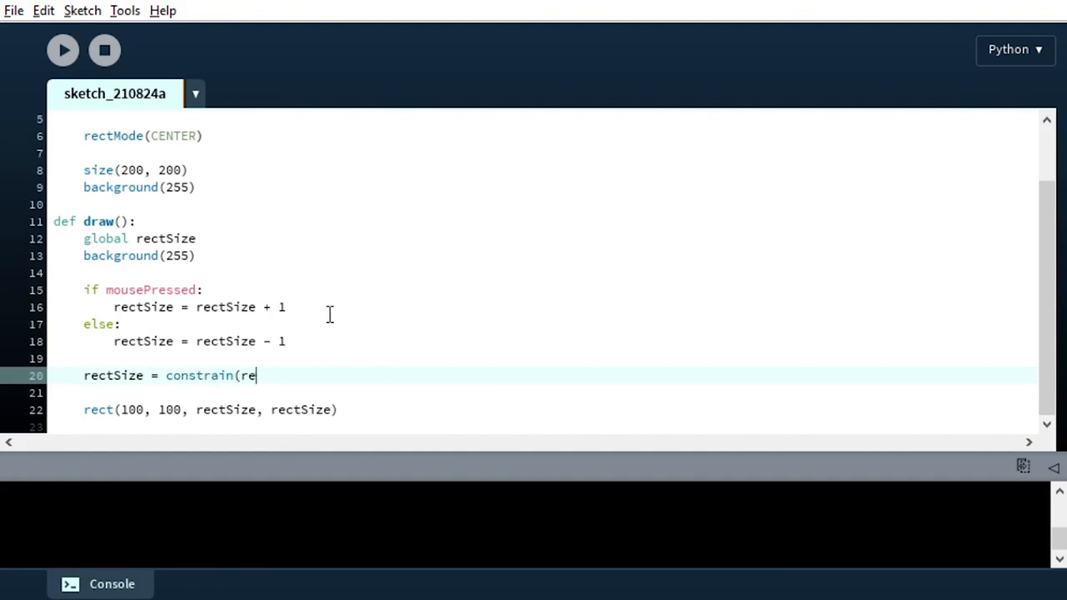
type("ctSize,")
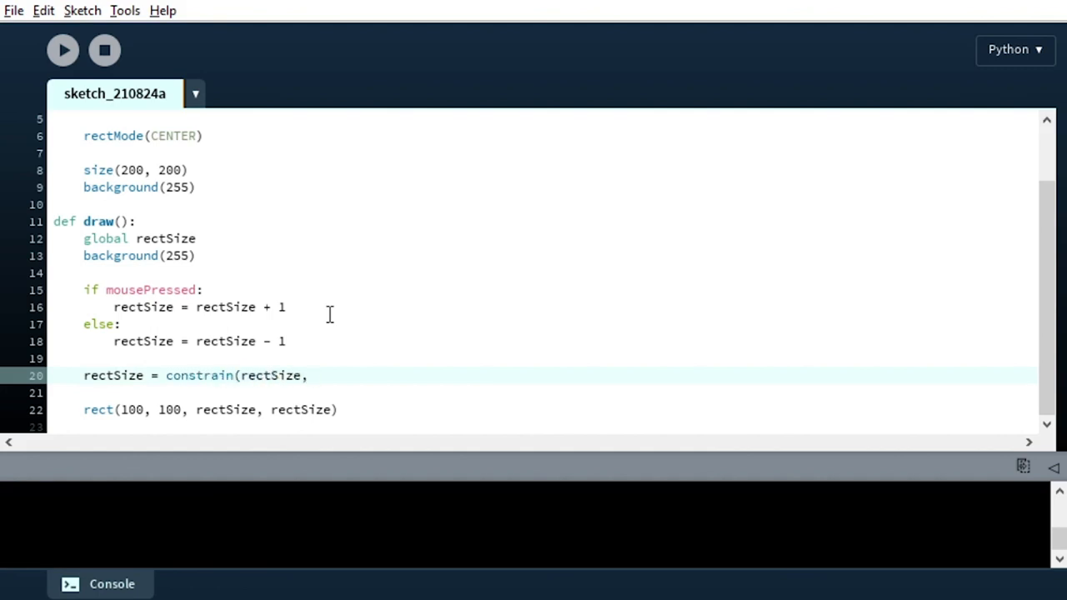
type("0, 20")
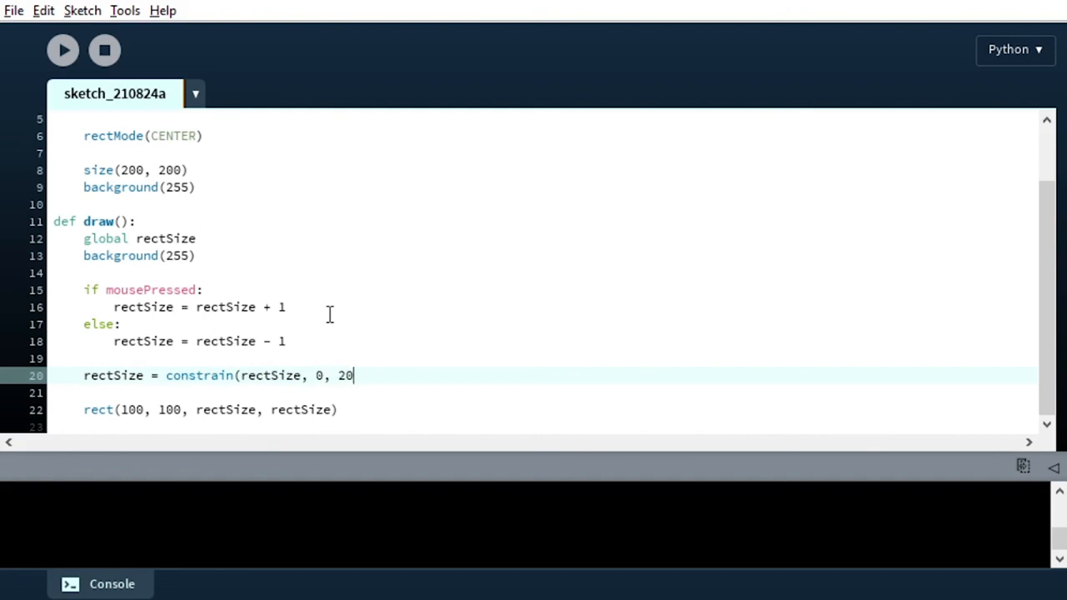
type("0)")
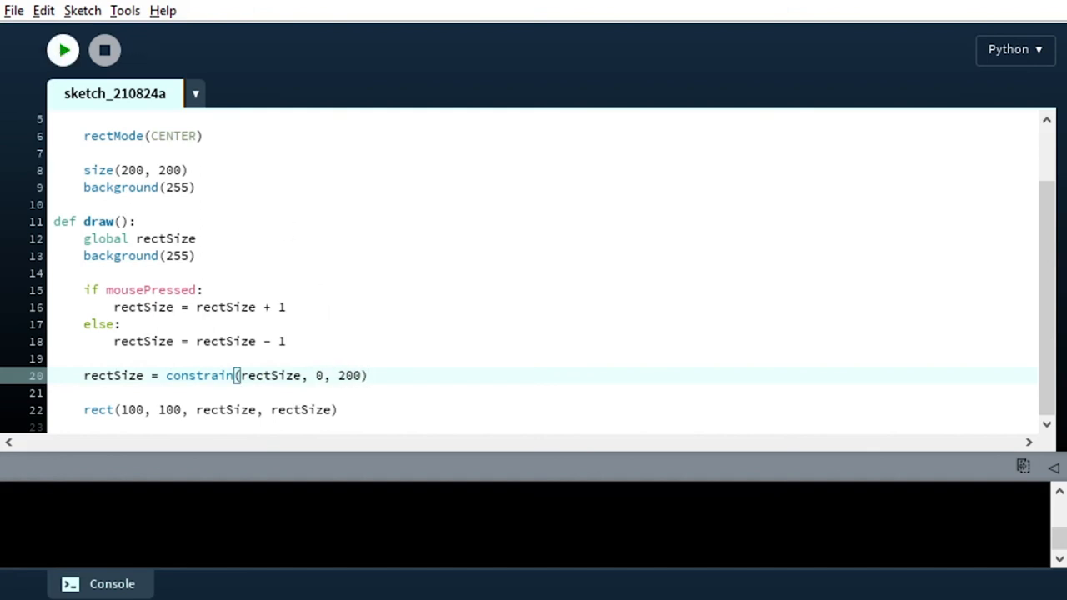
- Run the sketch and press inside its window to watch the square grow and shrink
left_click(63, 50)
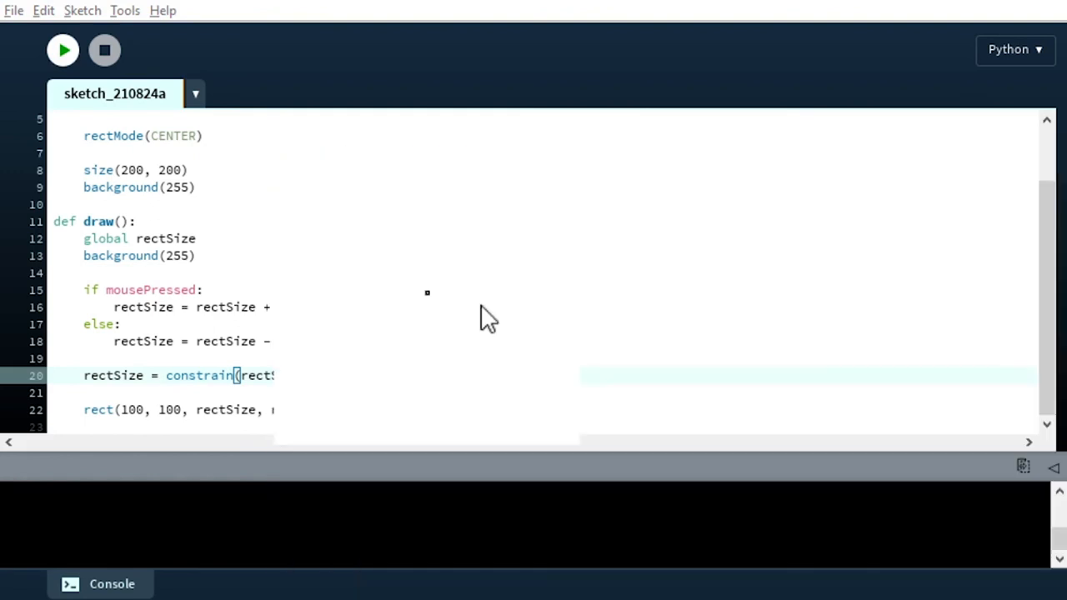
left_click(63, 50)
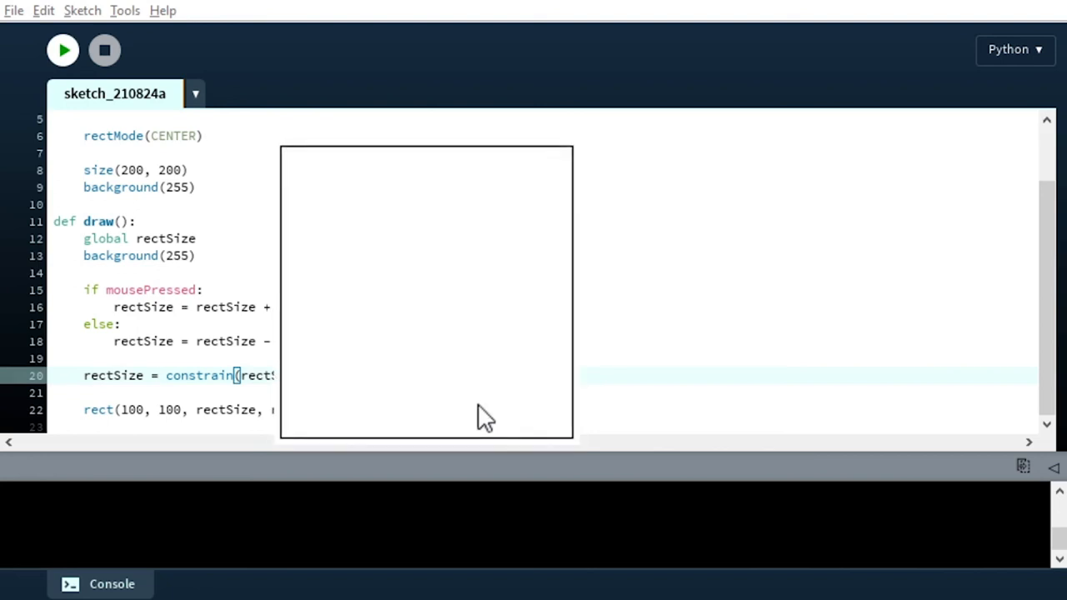
scroll("up", 3)
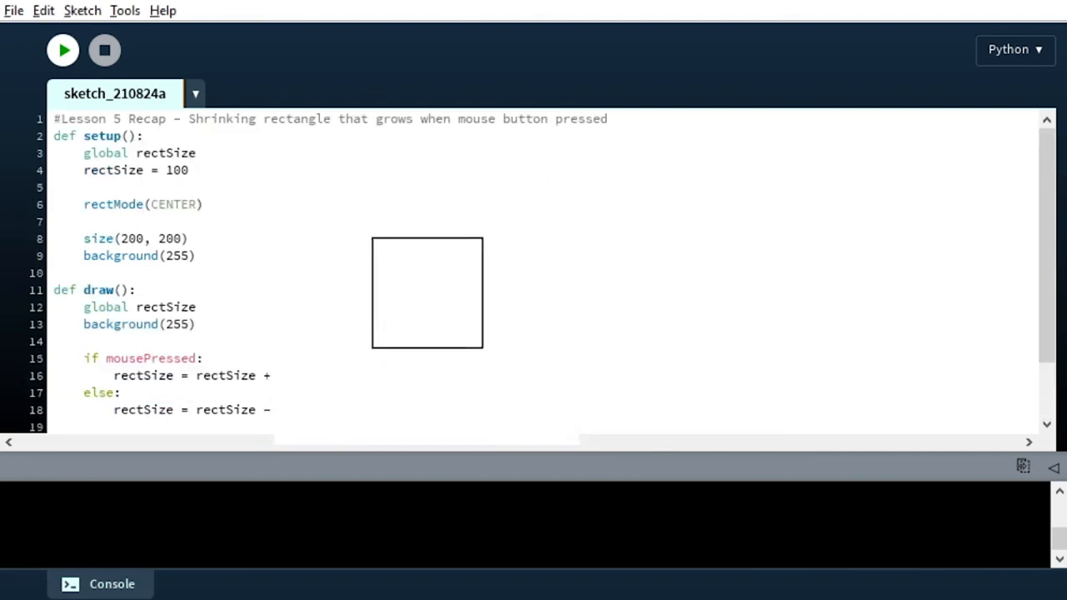